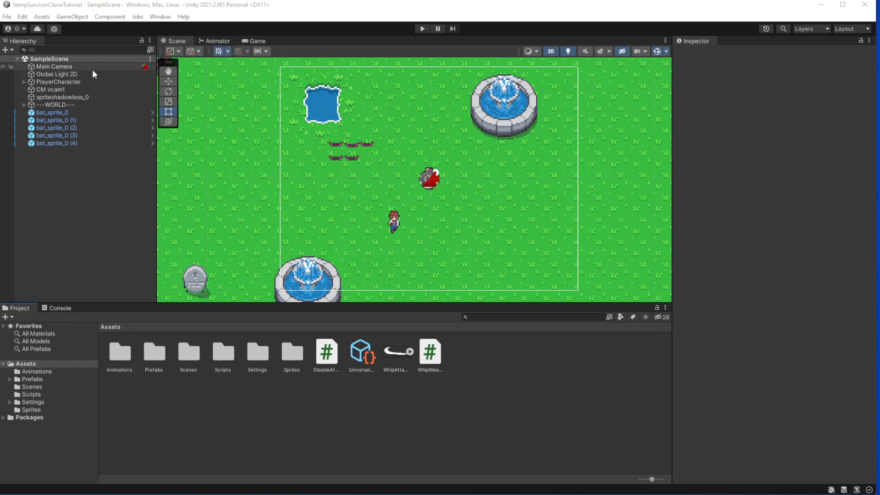
Select the PlayerCharacter object in the Hierarchy to inspect its components
{"action": "left_click", "coordinate": [58, 81]}
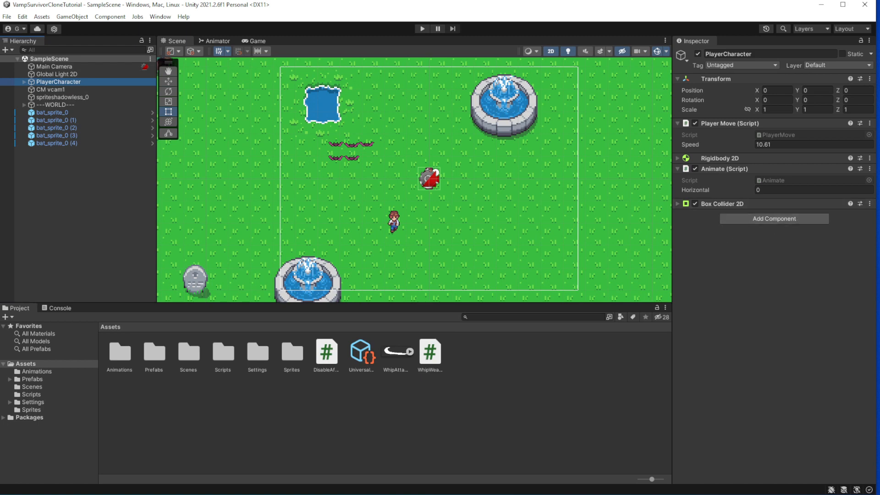
{"action": "mouse_move", "coordinate": [731, 242]}
{"action": "type", "text": "Charac"}
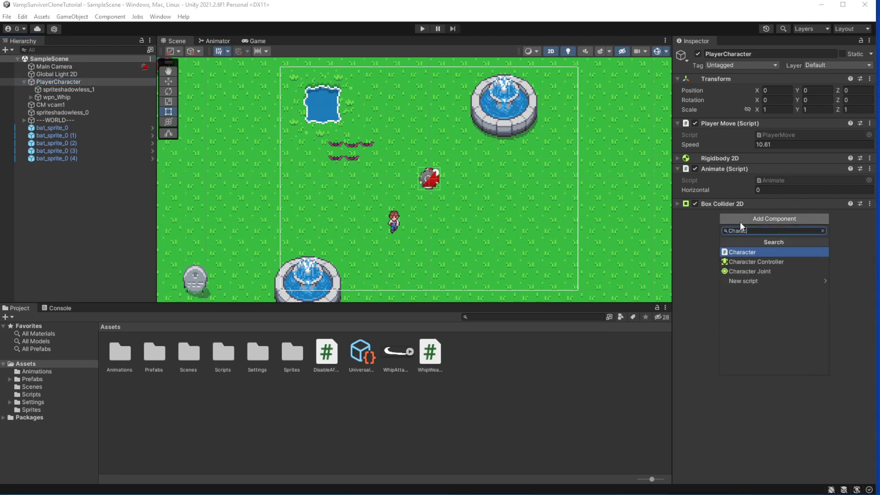
Attach the Character script to PlayerCharacter and open it in the code editor
{"action": "left_click", "coordinate": [742, 251]}
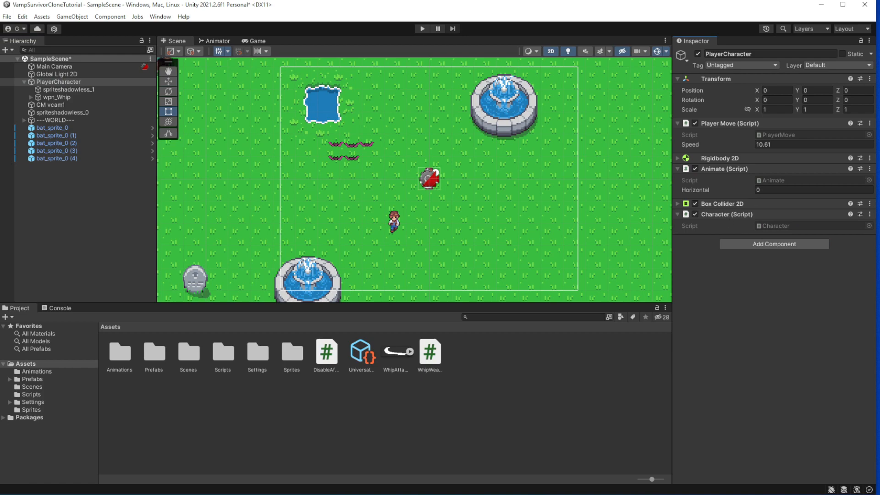
{"action": "left_click", "coordinate": [29, 394]}
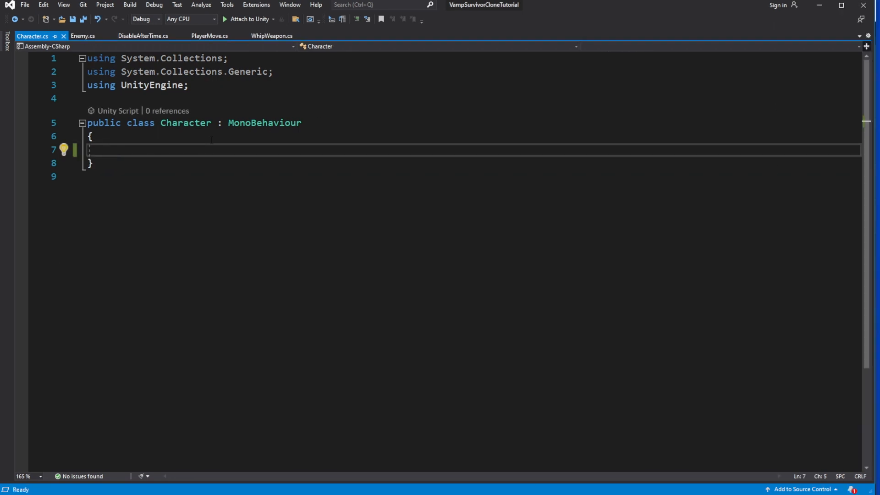
Declare public int maxHp = 1000 and public int currentHp = 1000 in Character
{"action": "type", "text": "public"}
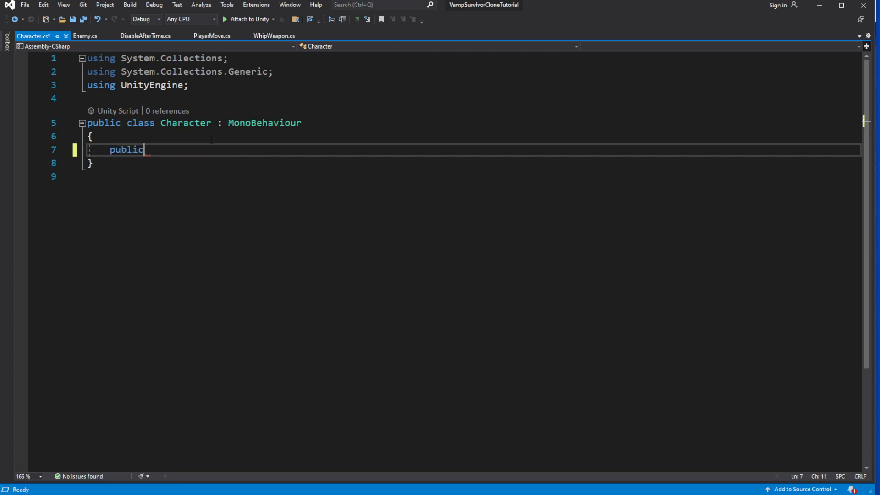
{"action": "type", "text": "int maxHp"}
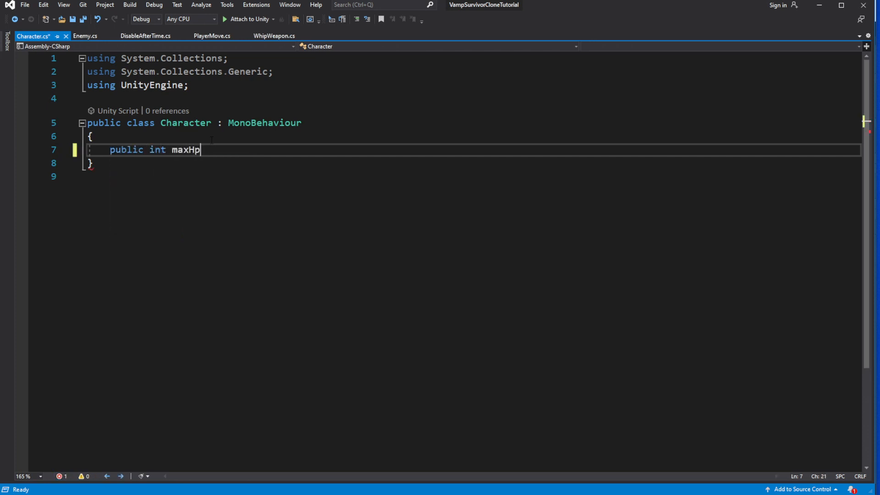
{"action": "type", "text": ";"}
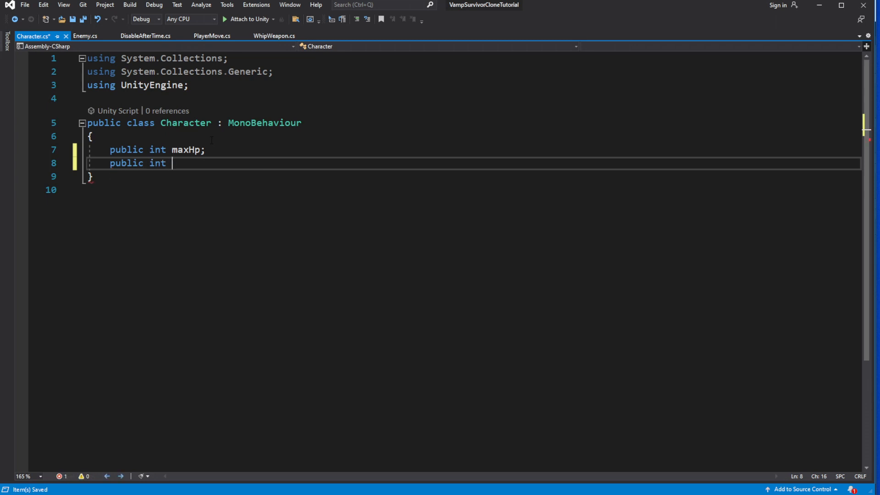
{"action": "type", "text": "currentHp;"}
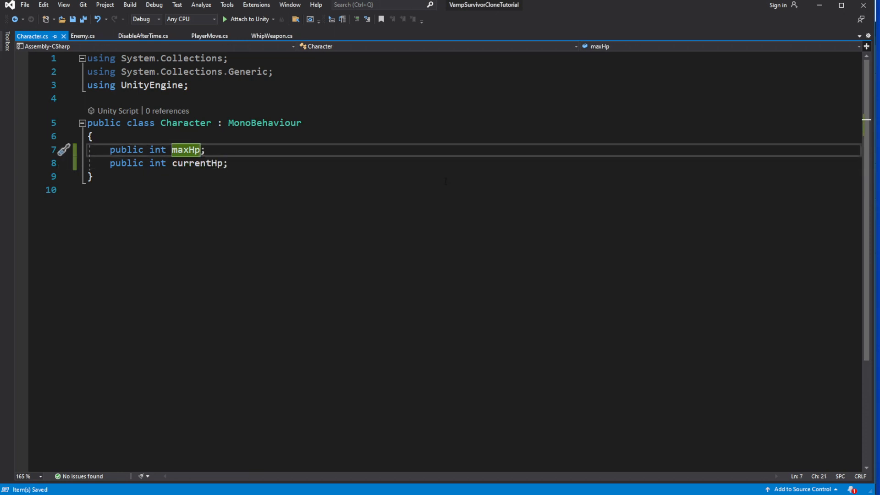
{"action": "type", "text": "= 1000"}
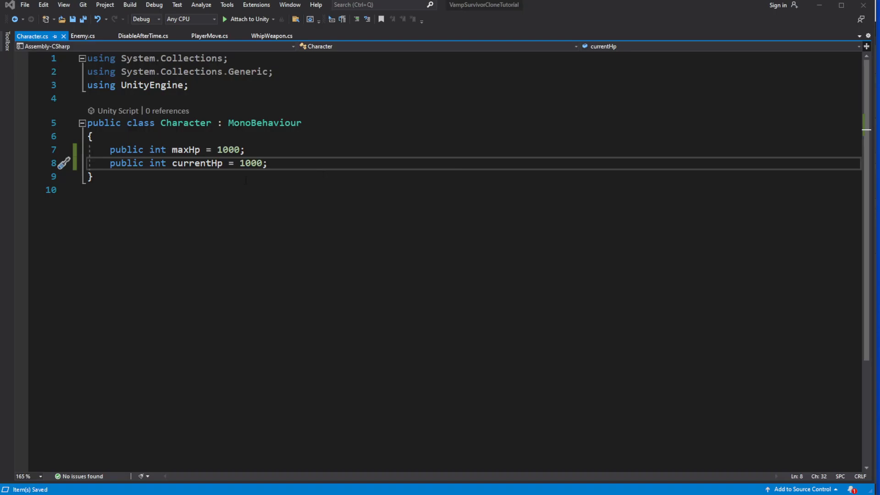
Add a TakeDamage(int damage) method that subtracts damage from currentHp
{"action": "key", "text": "enter"}
{"action": "type", "text": "public void"}
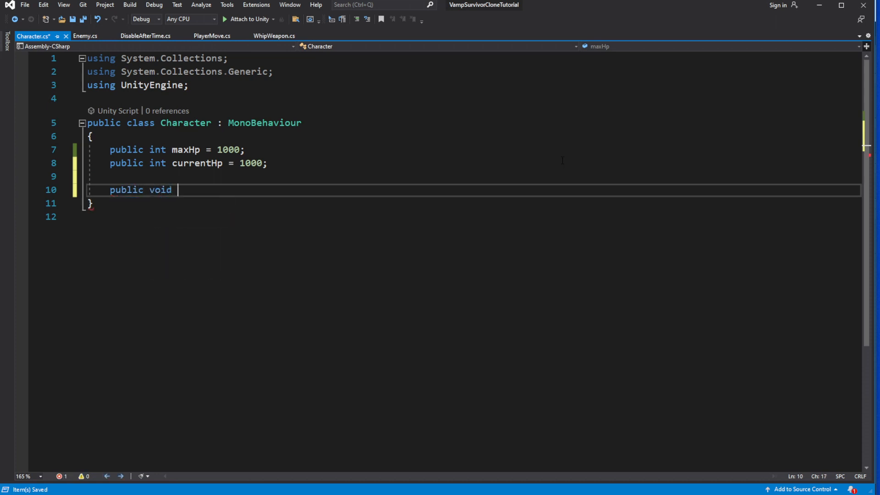
{"action": "type", "text": "TakeDamage"}
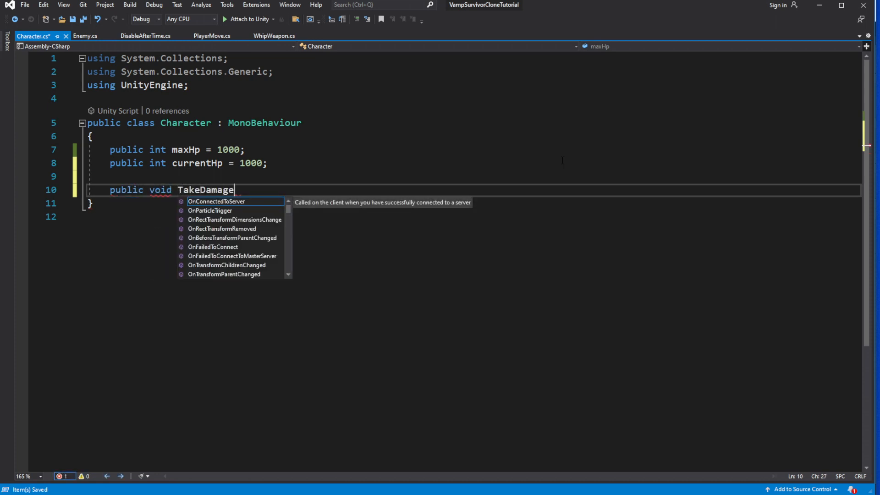
{"action": "type", "text": "(int damge"}
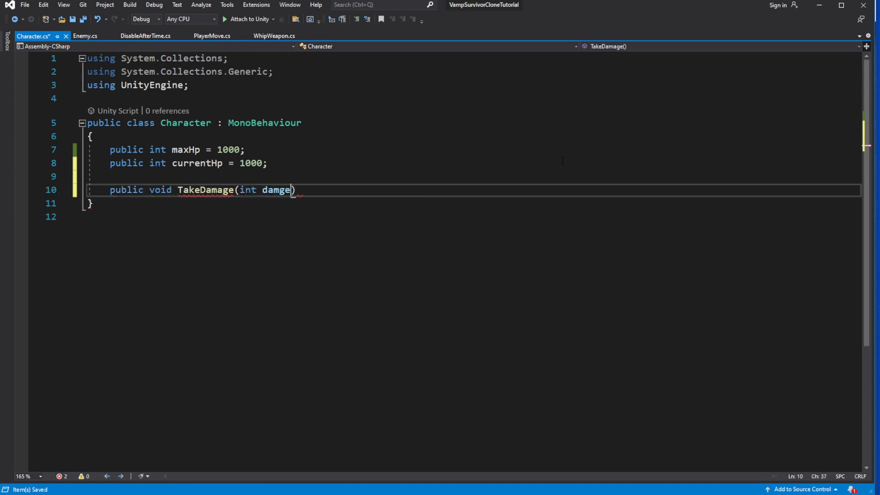
{"action": "type", "text": "{ }"}
{"action": "type", "text": "a"}
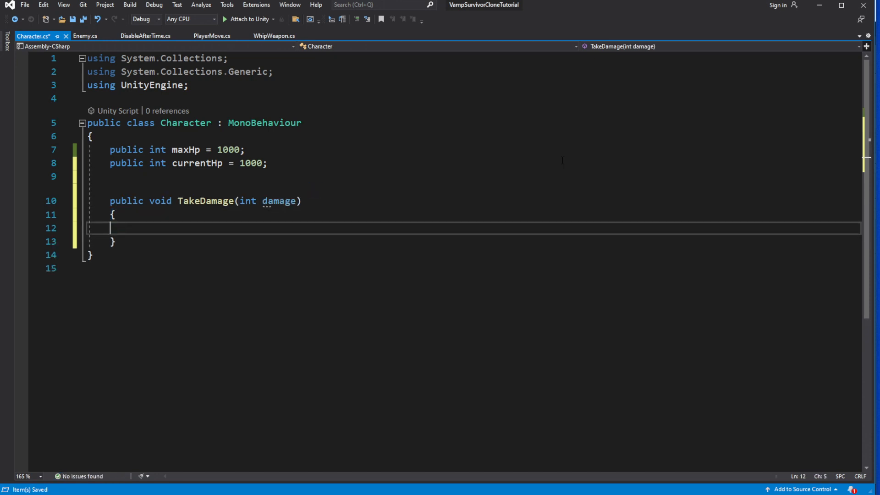
{"action": "type", "text": "currentHp -= damage;"}
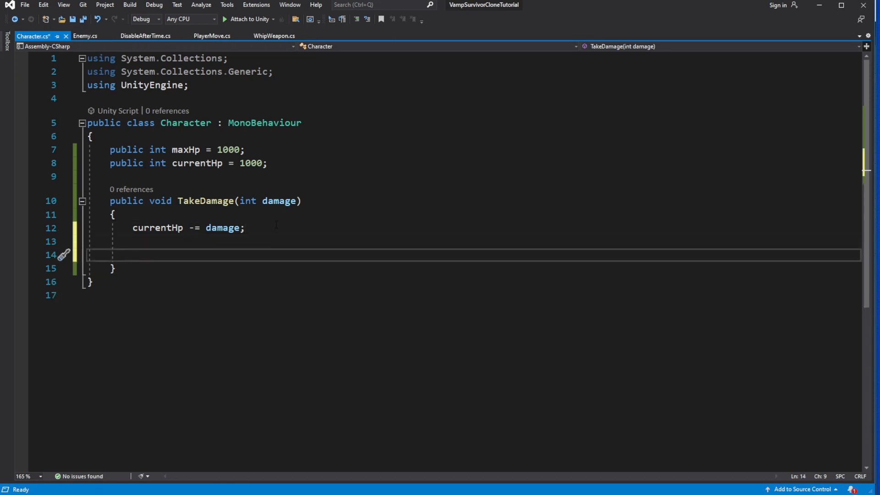
Add an if (currentHp <= 0) check that logs "Character is dead"
{"action": "type", "text": "if(dama"}
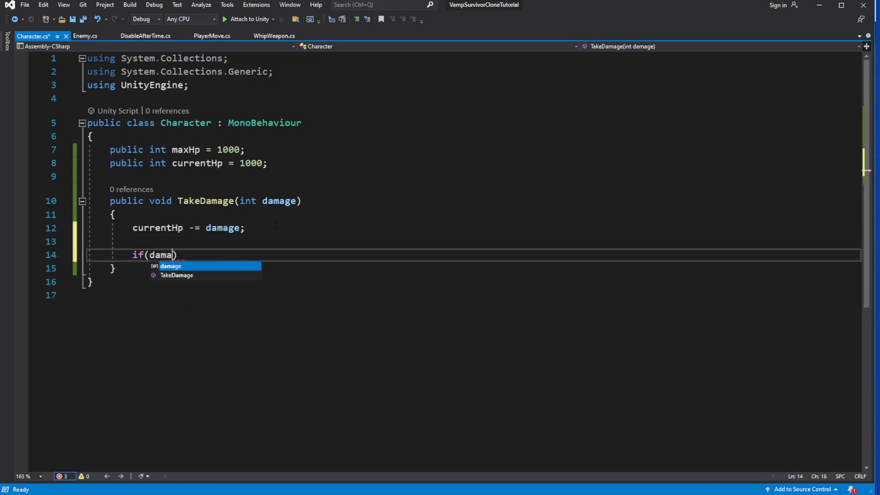
{"action": "key", "text": "backspace"}
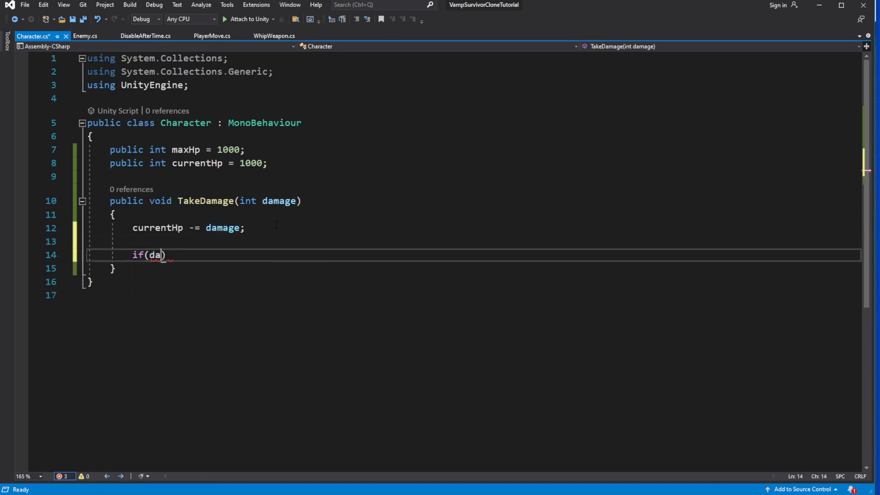
{"action": "type", "text": "currentHp"}
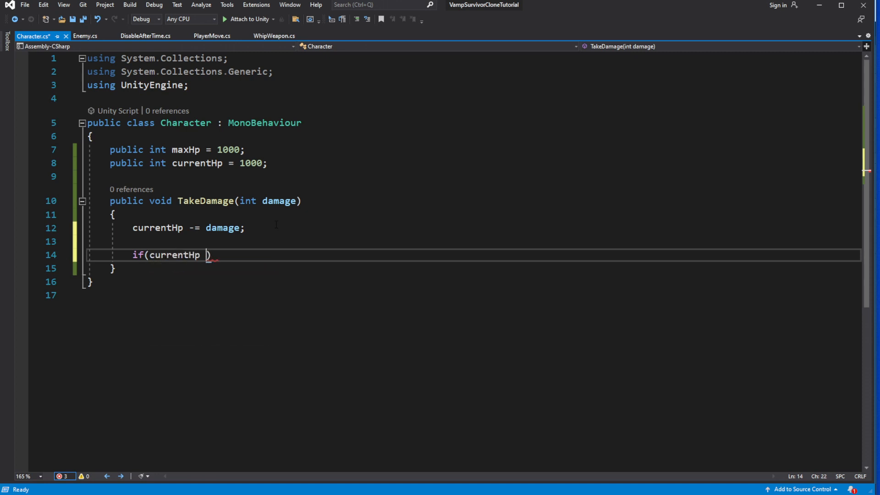
{"action": "type", "text": "<= 0) { }"}
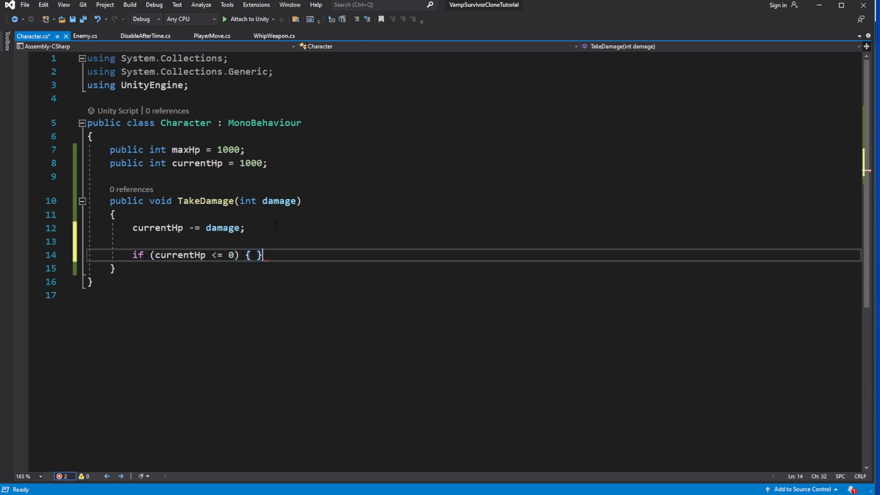
{"action": "key", "text": "Enter"}
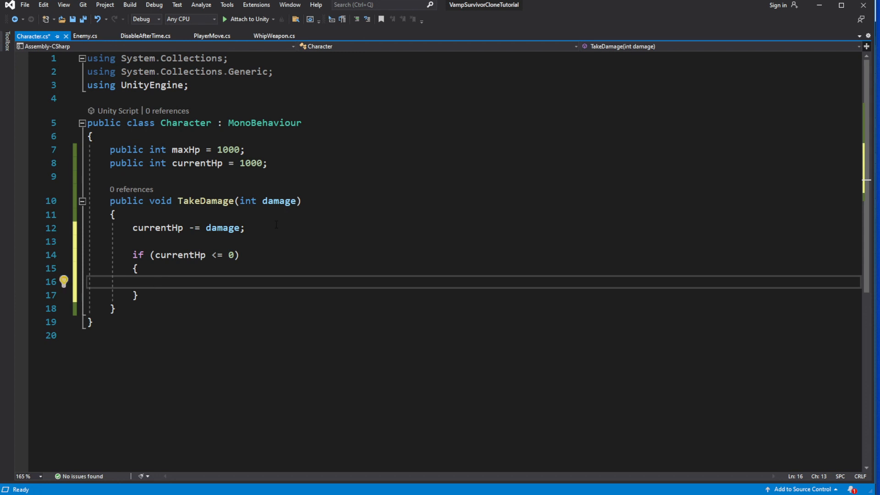
{"action": "type", "text": "Debug>"}
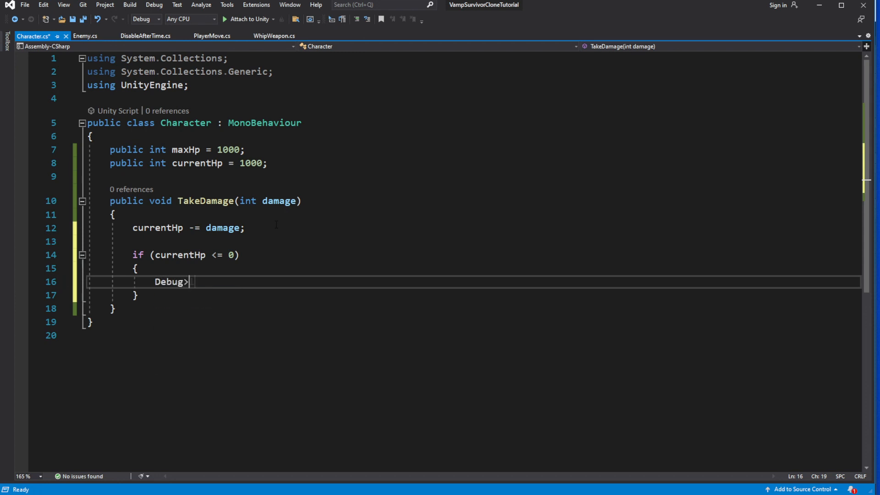
{"action": "type", "text": ".Log(\"C\""}
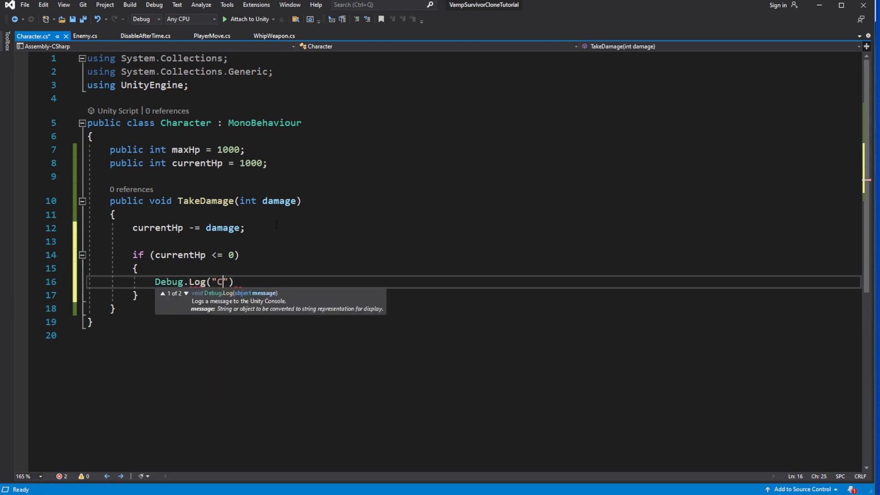
{"action": "type", "text": "haracter is dead"}
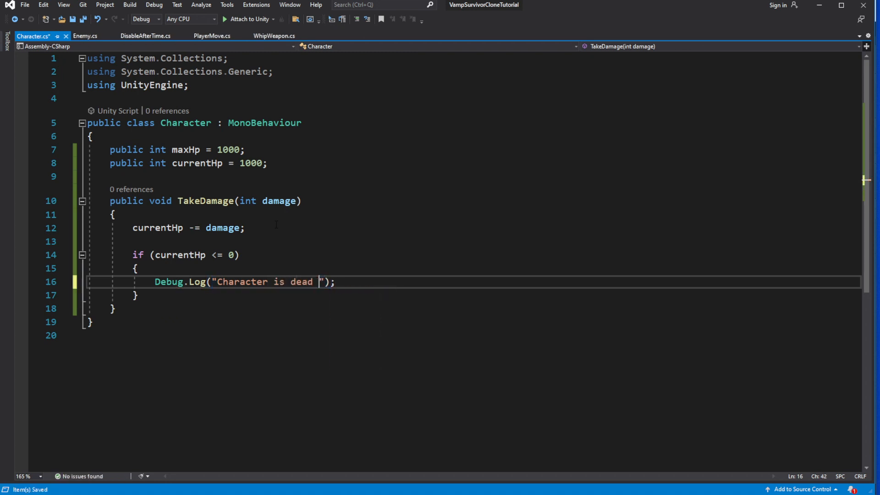
{"action": "type", "text": "GAME OVECR"}
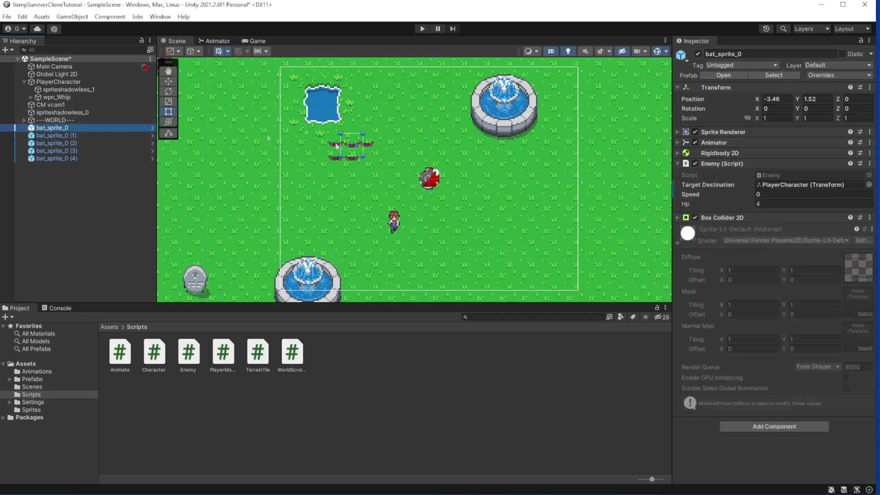
Check PlayerCharacter's Max Hp and Current Hp of 1000, and open the Enemy script
{"action": "left_click", "coordinate": [58, 82]}
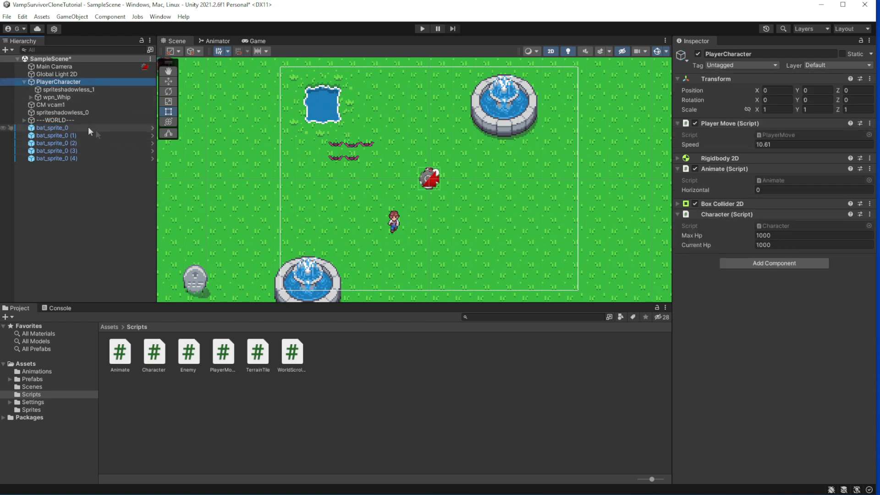
{"action": "left_click", "coordinate": [52, 127]}
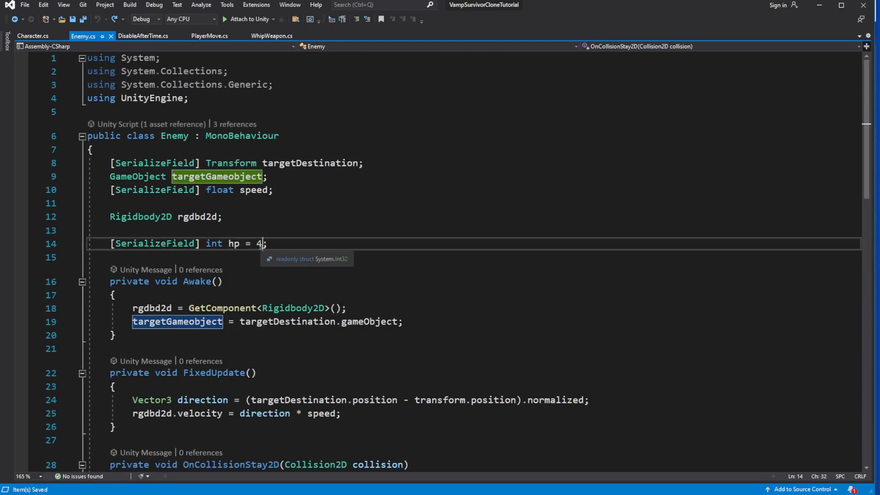
Change Enemy hp to 999 and add [SerializeField] int damage = 1 below it
{"action": "type", "text": "99"}
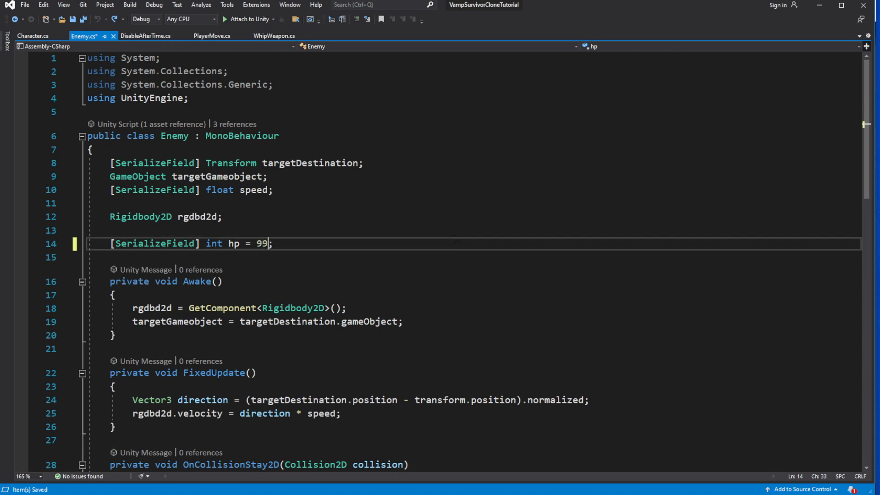
{"action": "type", "text": "9"}
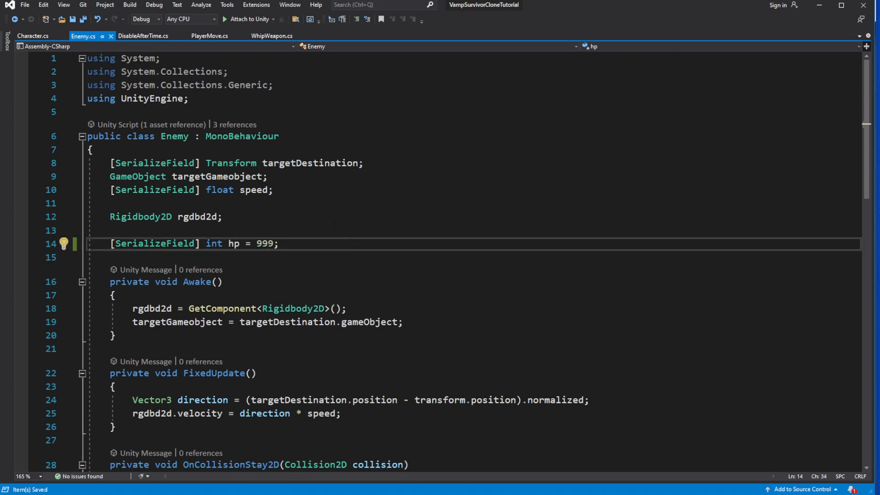
{"action": "type", "text": "[SerializeField]"}
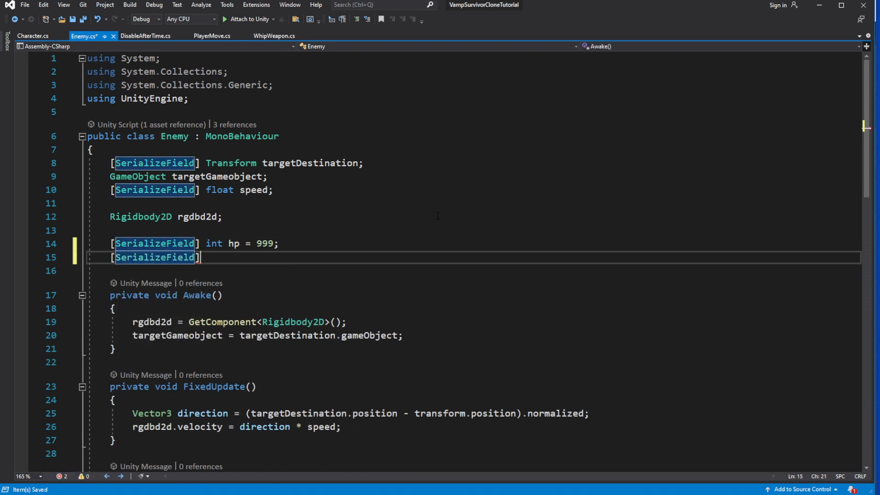
{"action": "type", "text": "int dam"}
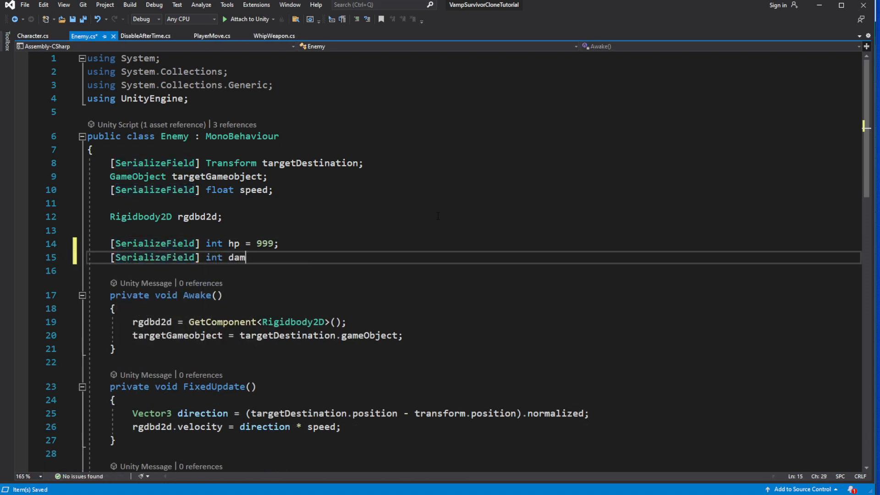
{"action": "type", "text": "age = 1;"}
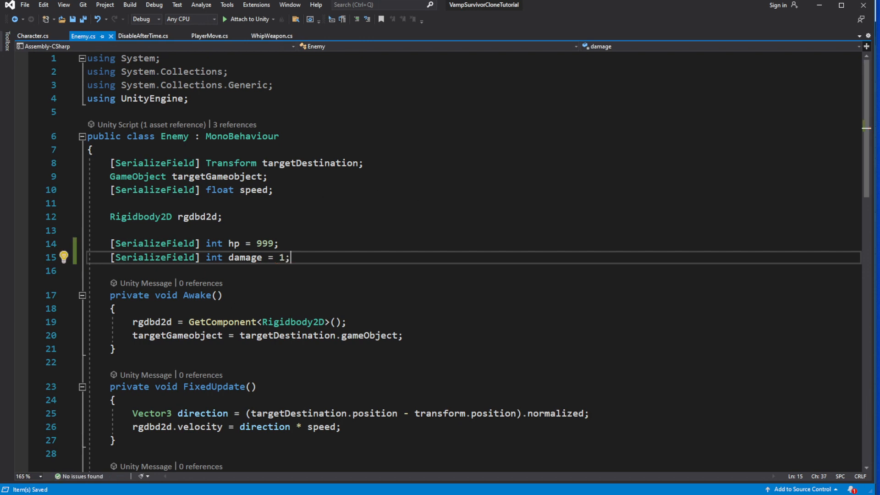
{"action": "mouse_move", "coordinate": [244, 258]}
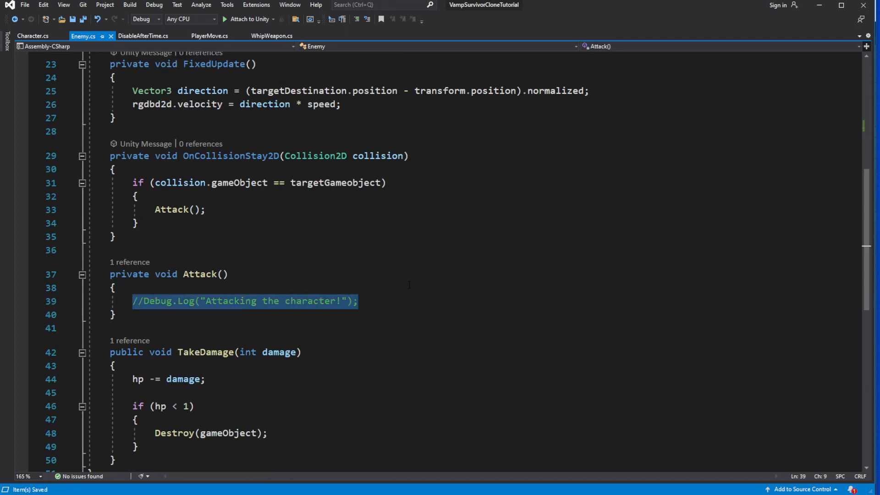
Remove the commented debug log and add a Character targetCharacter field to Enemy
{"action": "key", "text": "Delete"}
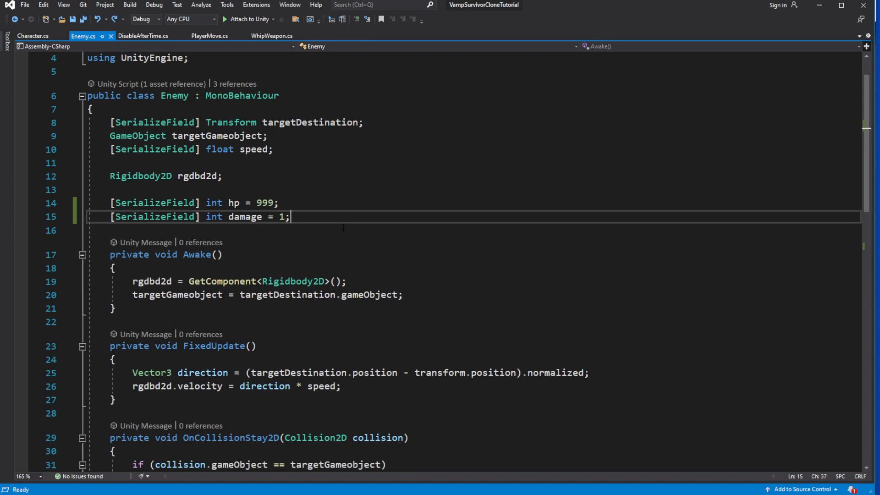
{"action": "key", "text": "enter"}
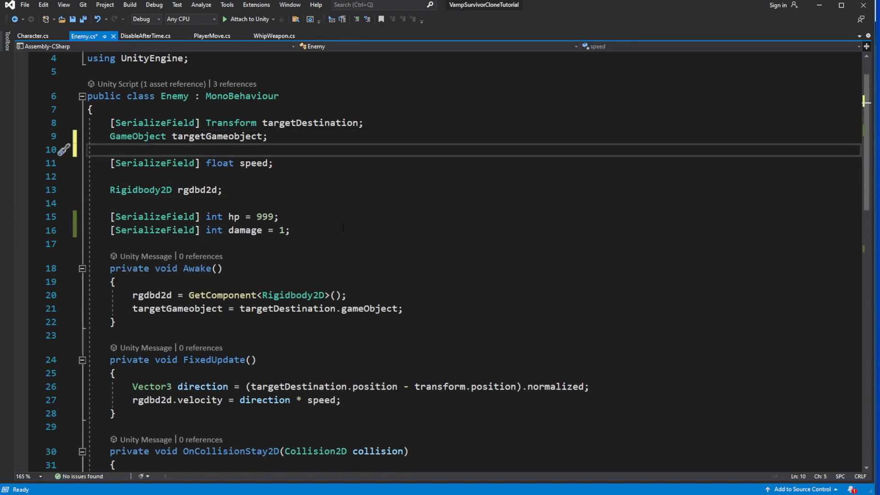
{"action": "type", "text": "Character"}
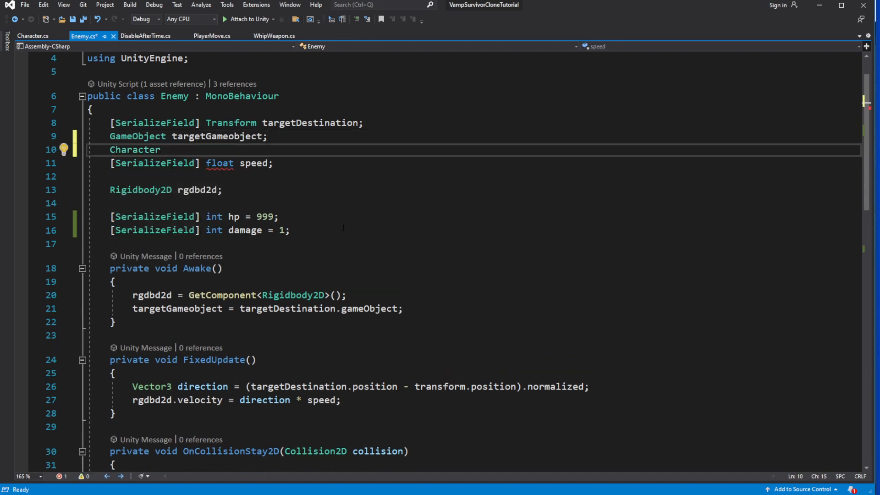
{"action": "type", "text": "targetCc"}
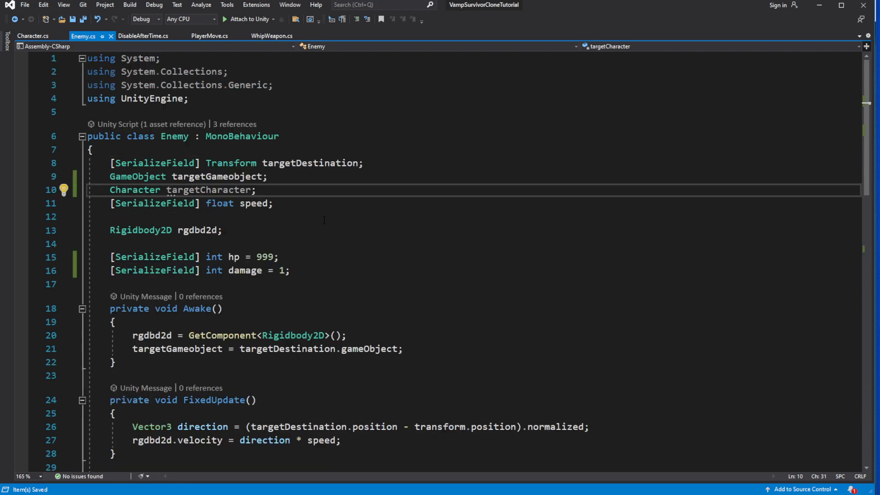
{"action": "scroll", "scroll_direction": "down", "scroll_amount": 3}
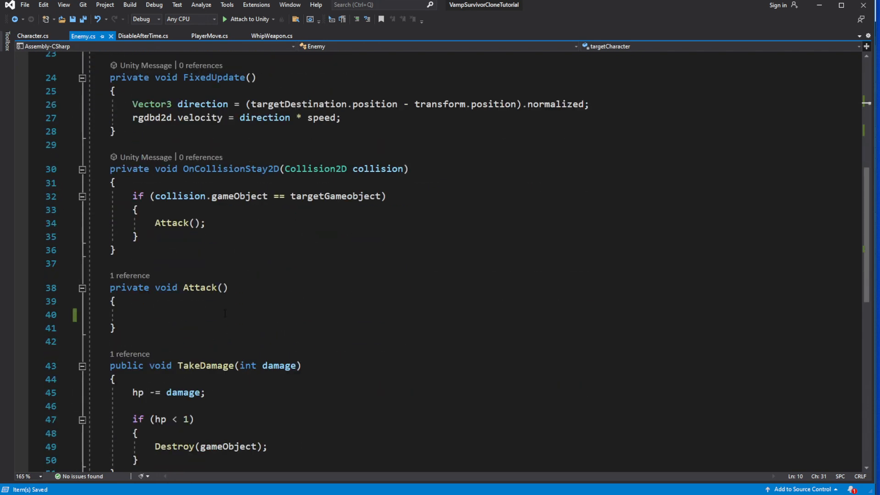
In Attack(), fetch GetComponent<Character>() when targetCharacter is null, then call TakeDamage(damage)
{"action": "type", "text": "if(targetCharacter == null"}
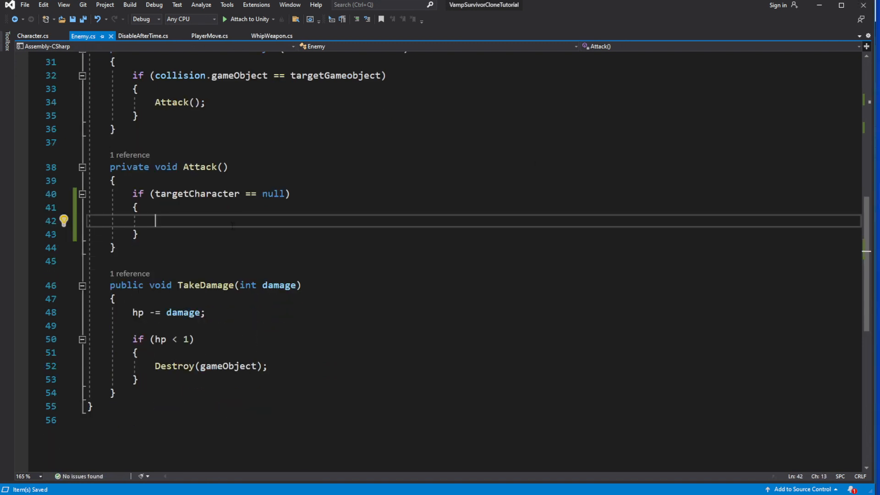
{"action": "type", "text": "targetCharacter = ta"}
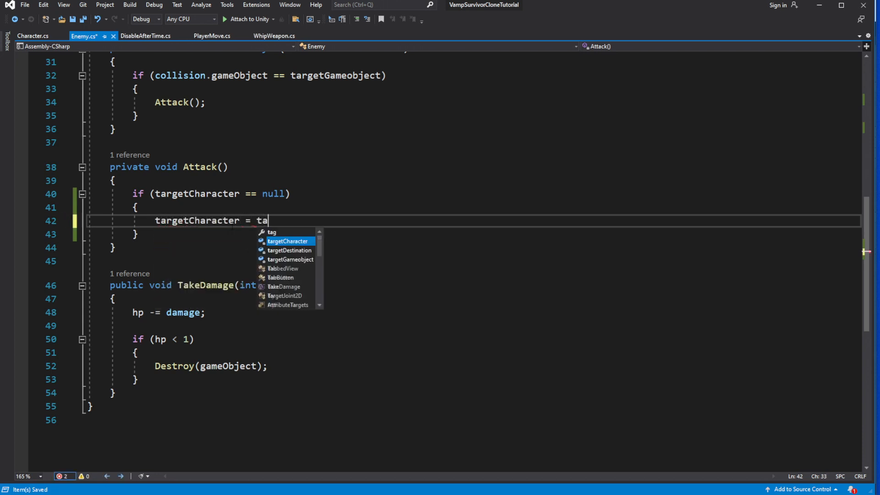
{"action": "type", "text": "rgetGameobject."}
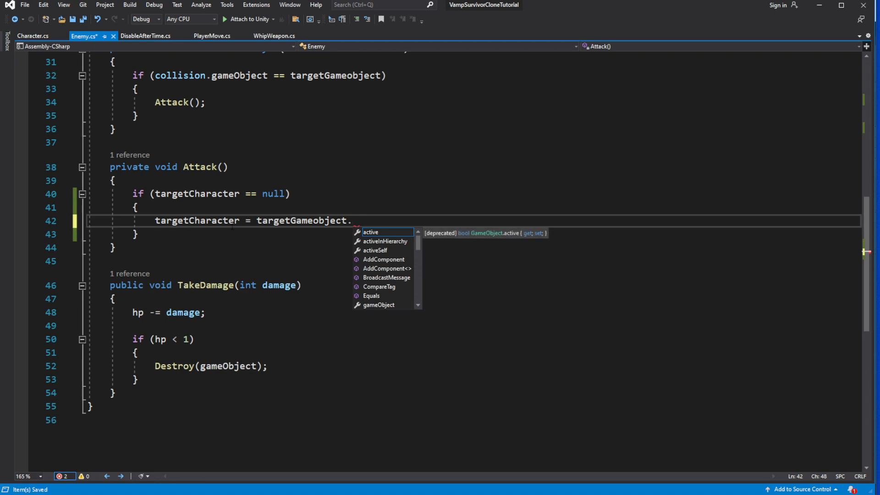
{"action": "type", "text": "GetComponent<>"}
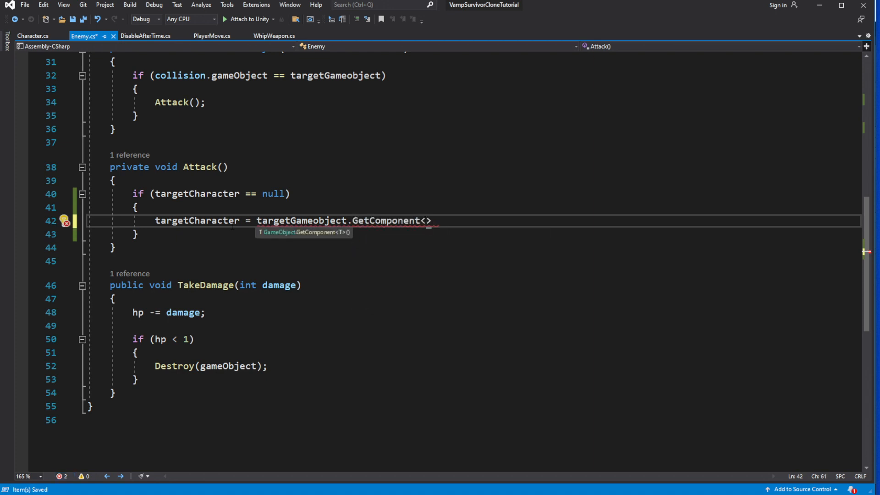
{"action": "type", "text": "c"}
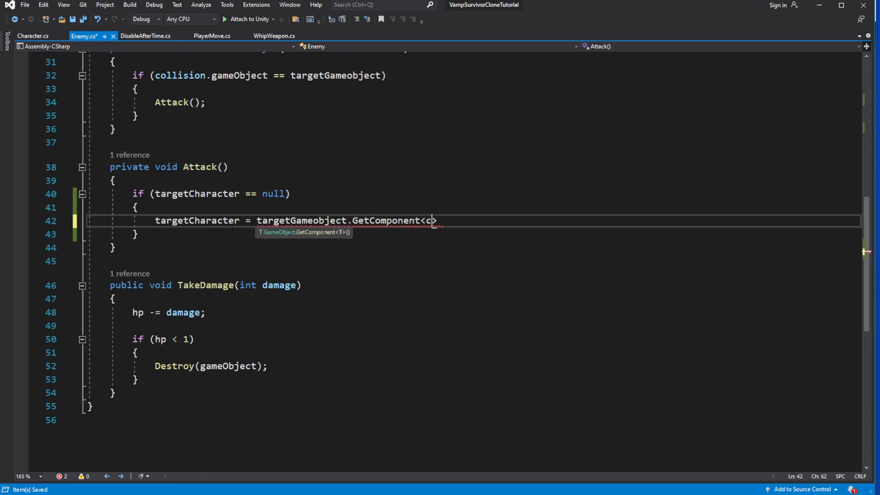
{"action": "type", "text": "haracter>()"}
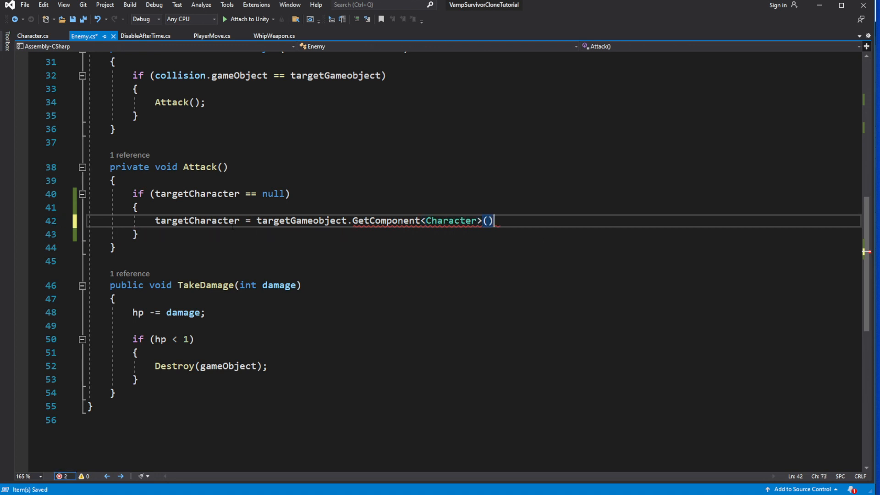
{"action": "type", "text": ";"}
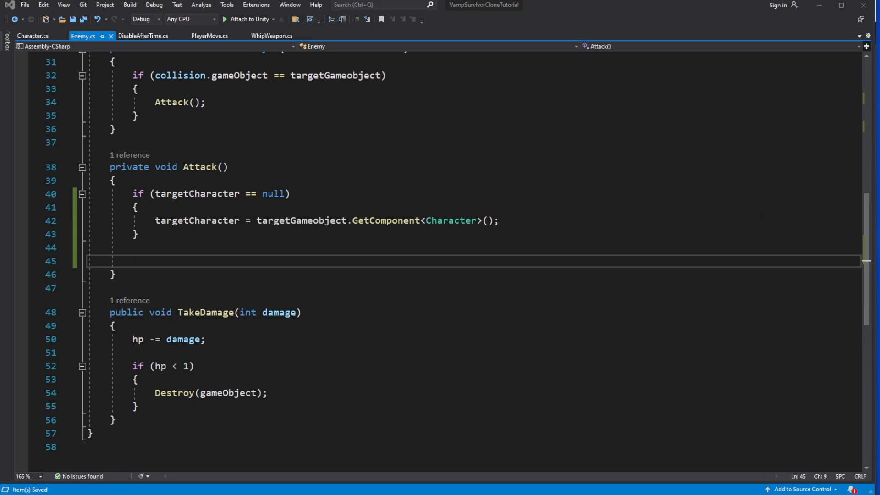
{"action": "type", "text": "targetCharacter."}
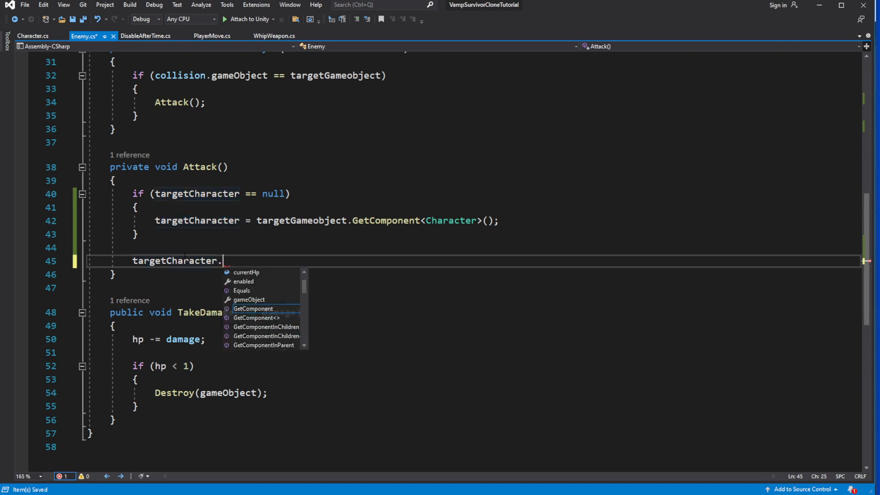
{"action": "type", "text": "TakeDamage(da"}
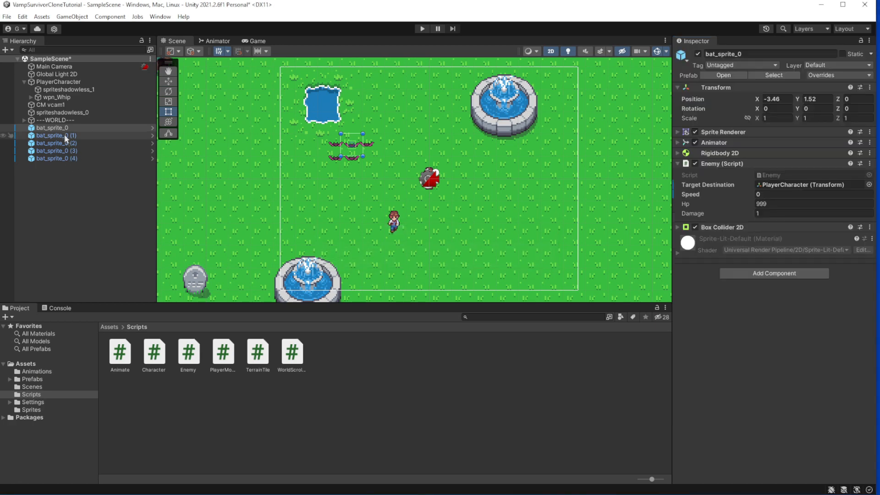
Multi-select the five bat_sprite_0 enemies and set Hp 999 and Speed 2
{"action": "left_click", "coordinate": [55, 150]}
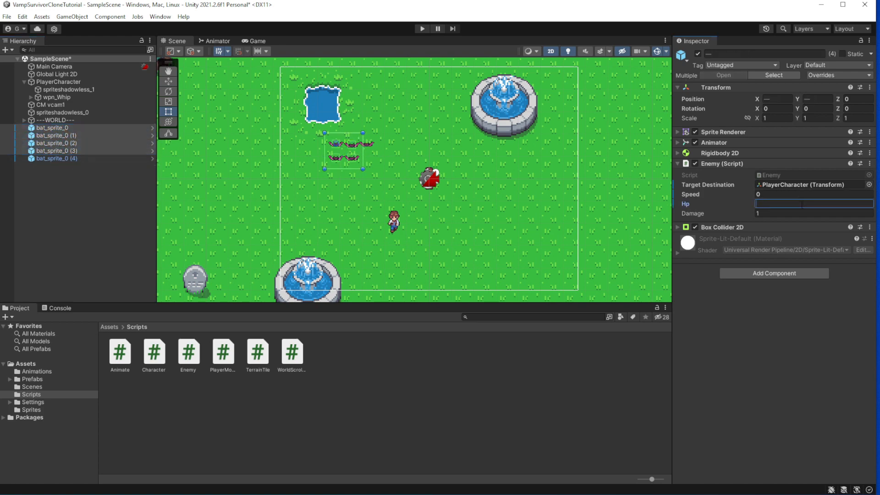
{"action": "type", "text": "999"}
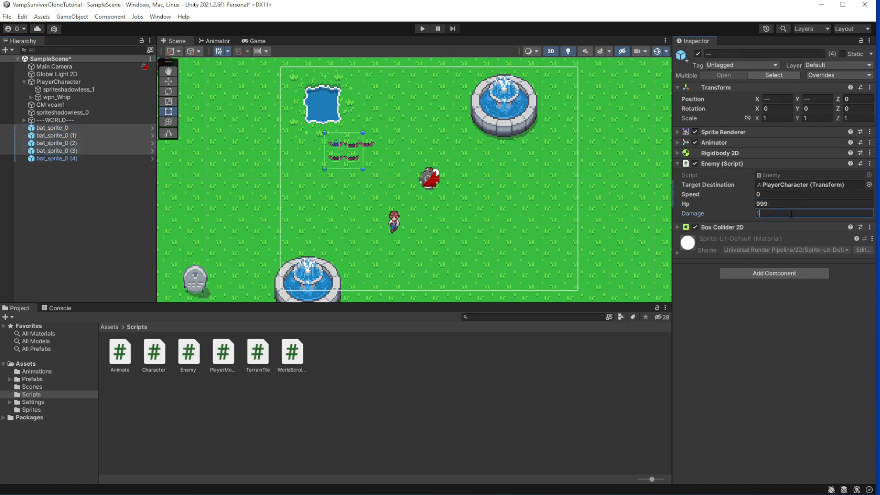
{"action": "left_click", "coordinate": [813, 193]}
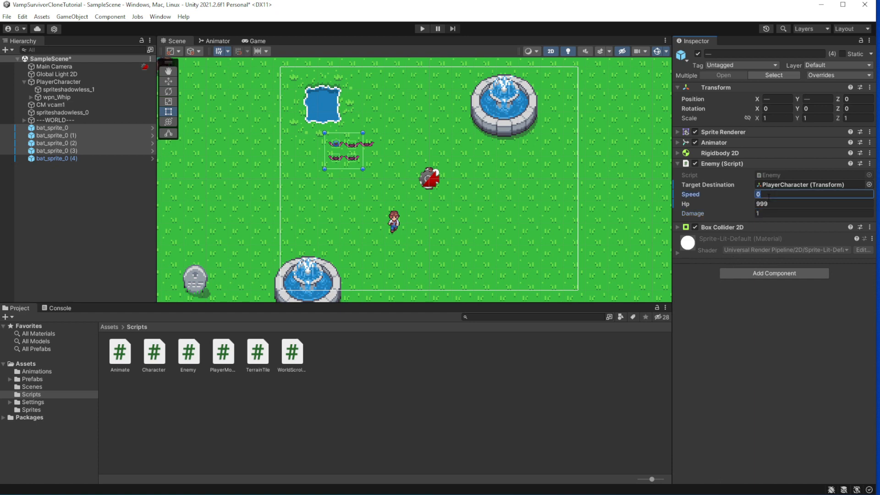
{"action": "type", "text": "2"}
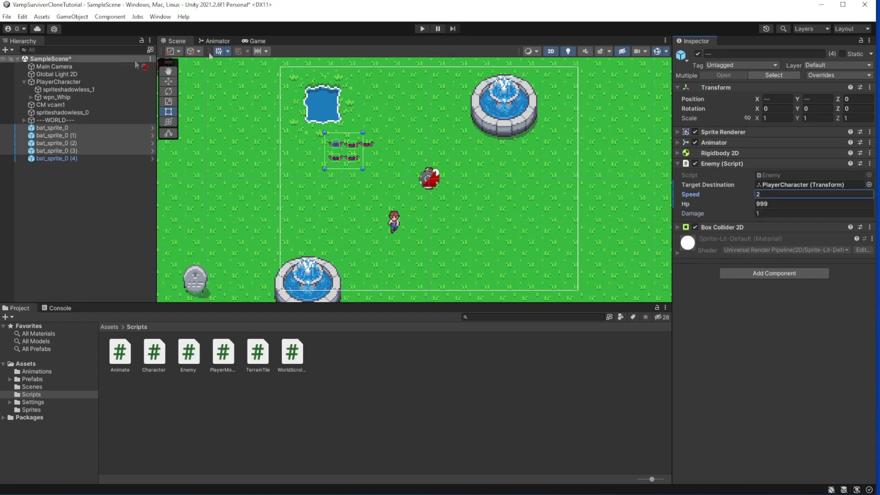
{"action": "left_click", "coordinate": [55, 97]}
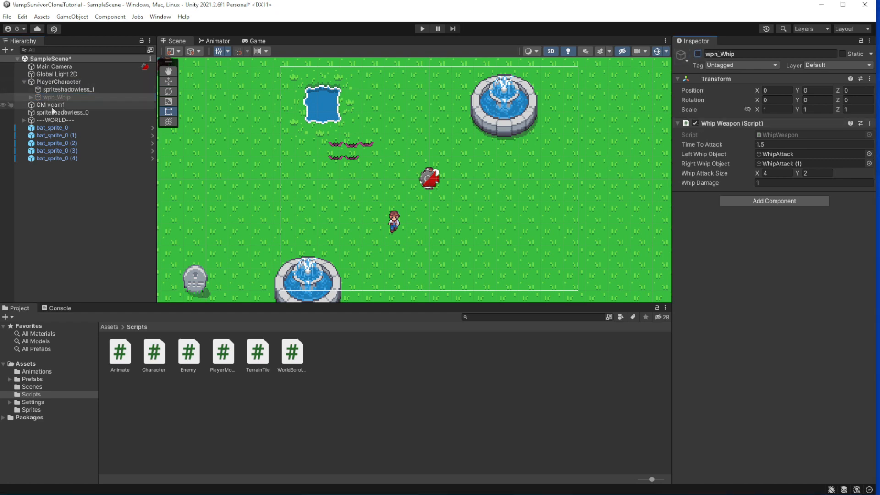
Run the game so the bats drain the player's Current Hp until death is logged
{"action": "left_click", "coordinate": [58, 82]}
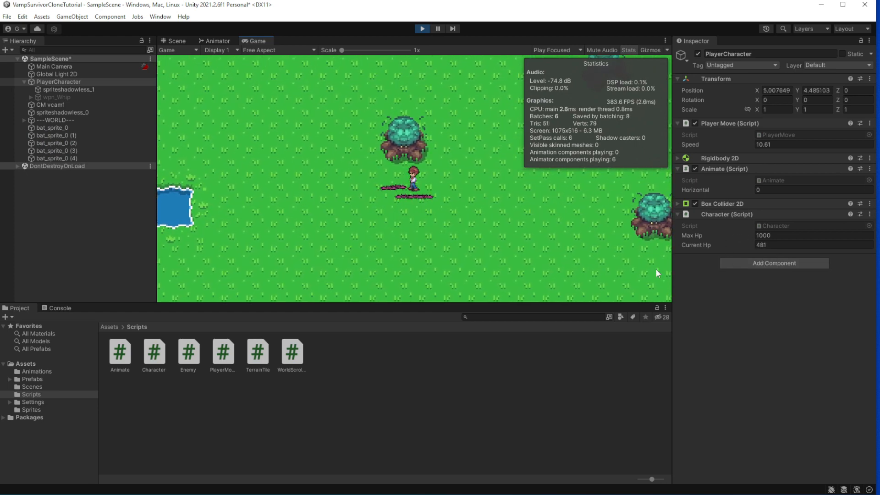
{"action": "left_click", "coordinate": [59, 307]}
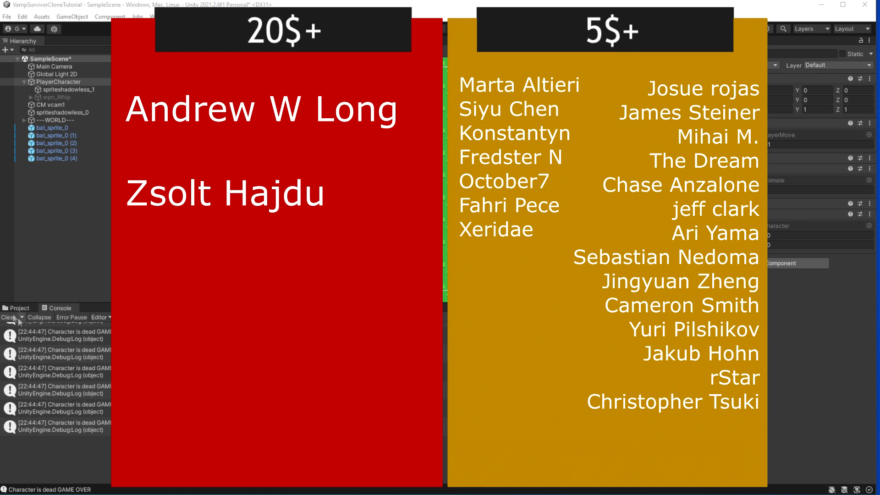
Clear the Console's logged messages after the test run
{"action": "left_click", "coordinate": [8, 317]}
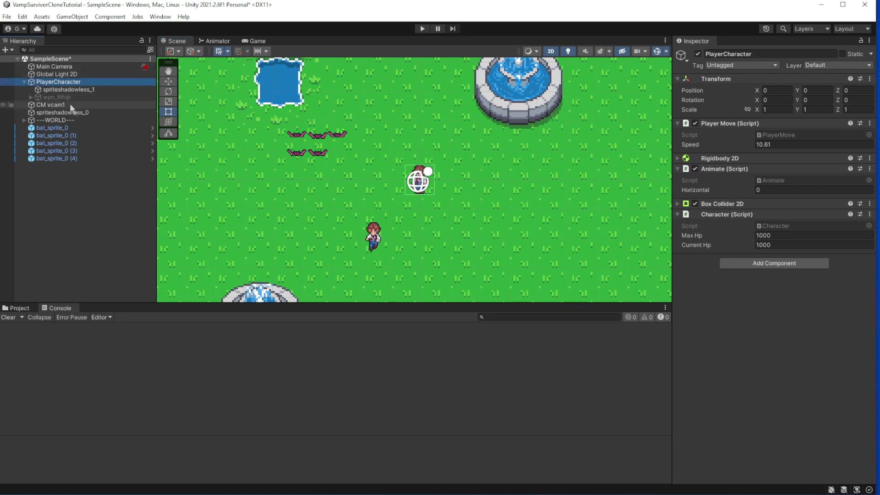
Create the HPBarBase square sprite under the player and set its Order in Layer
{"action": "left_click", "coordinate": [72, 17]}
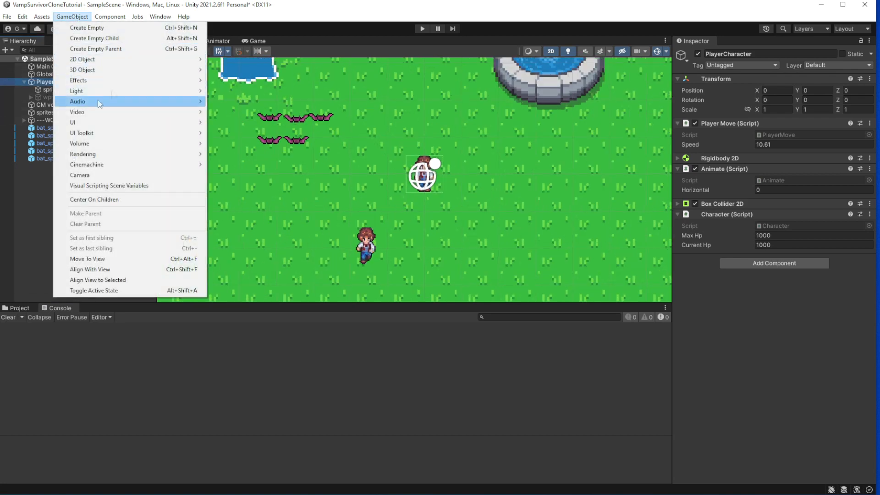
{"action": "mouse_move", "coordinate": [82, 59]}
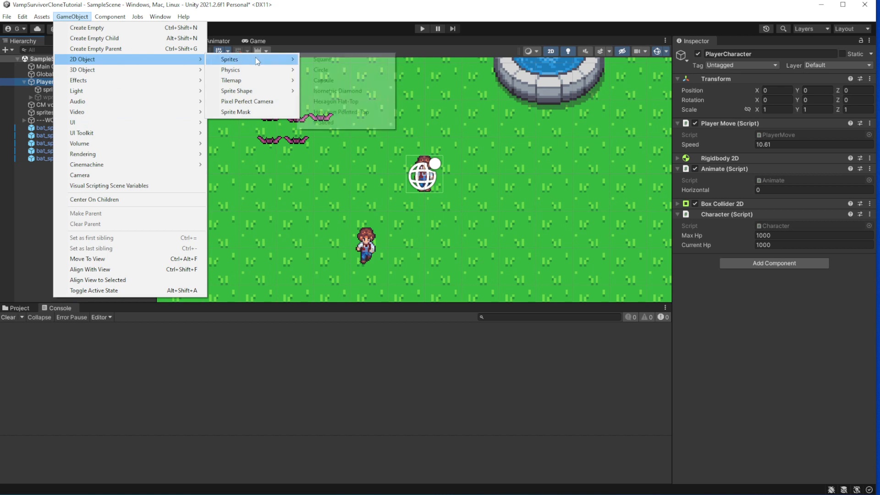
{"action": "left_click", "coordinate": [323, 60]}
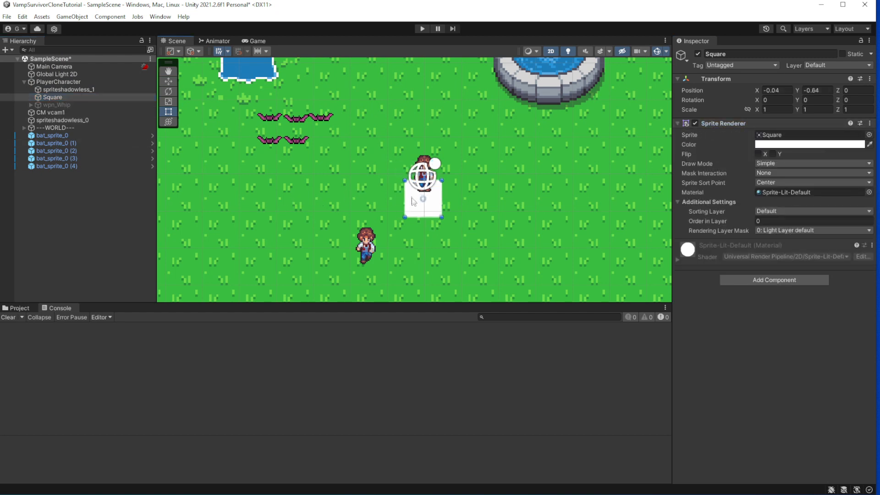
{"action": "left_click", "coordinate": [56, 105]}
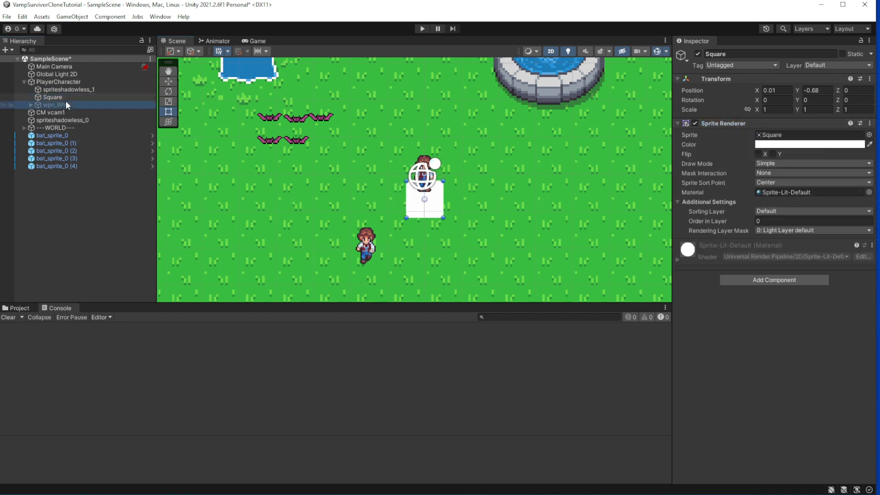
{"action": "left_click", "coordinate": [52, 97]}
{"action": "type", "text": "HPBarBas"}
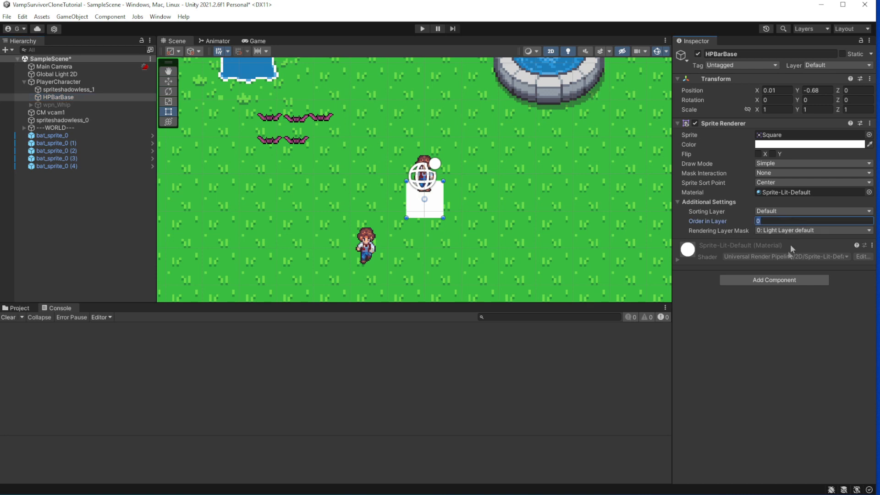
{"action": "type", "text": "25"}
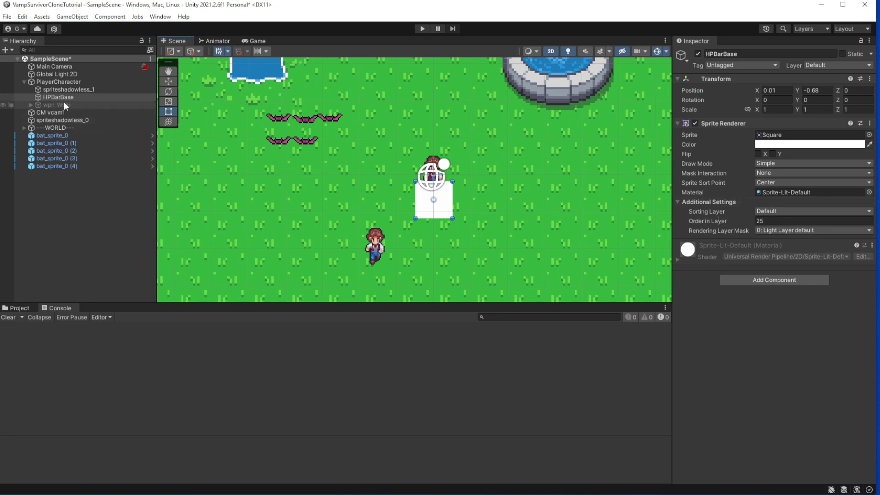
Zero the base bar's horizontal position and resize it into a thin, wide bar (1.8)
{"action": "left_click", "coordinate": [776, 90]}
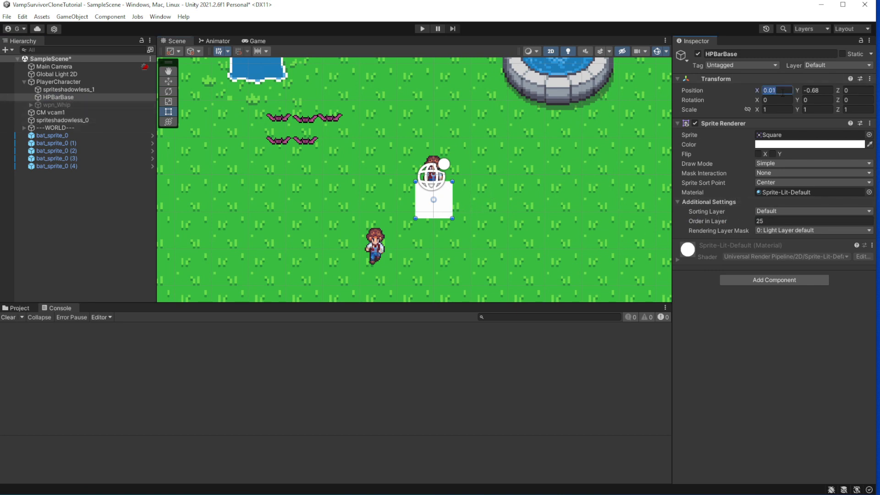
{"action": "type", "text": "0"}
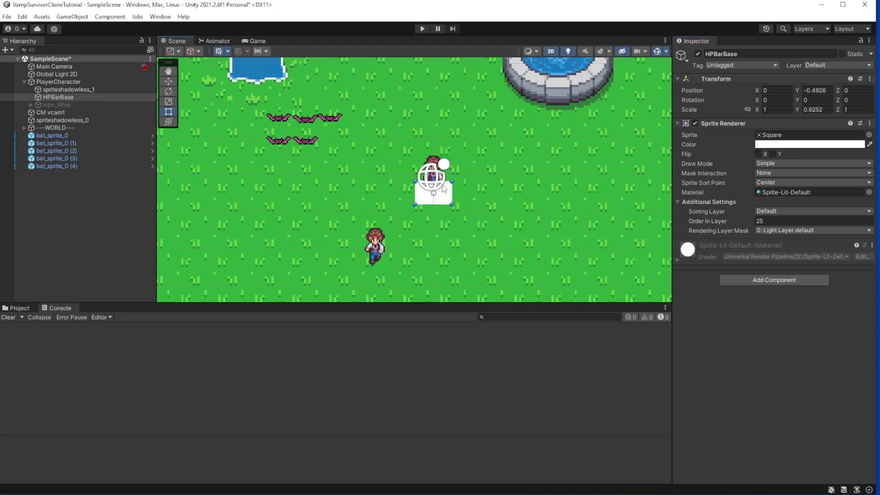
{"action": "left_click_drag", "start_coordinate": [432, 204], "coordinate": [433, 196]}
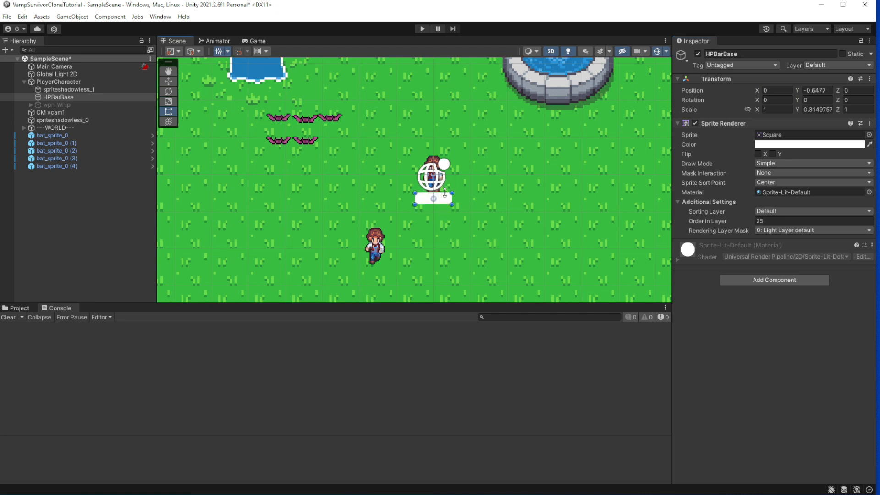
{"action": "left_click_drag", "start_coordinate": [438, 200], "coordinate": [460, 200]}
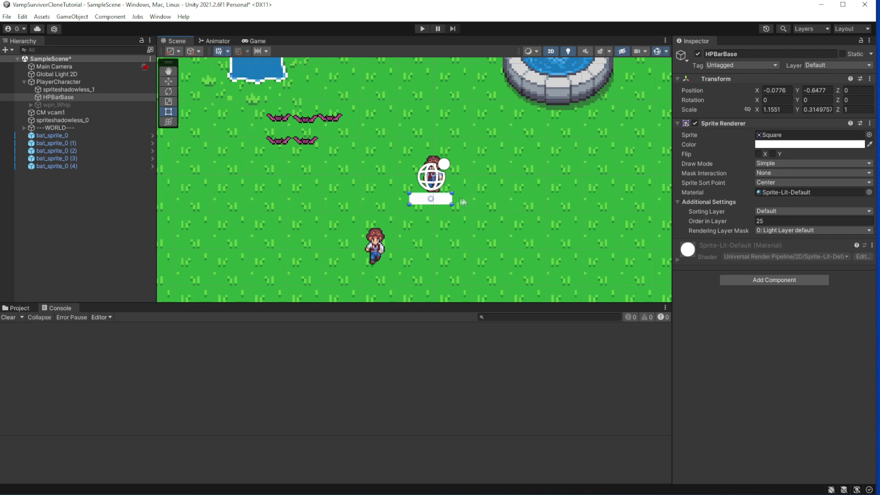
{"action": "left_click_drag", "start_coordinate": [462, 202], "coordinate": [467, 202]}
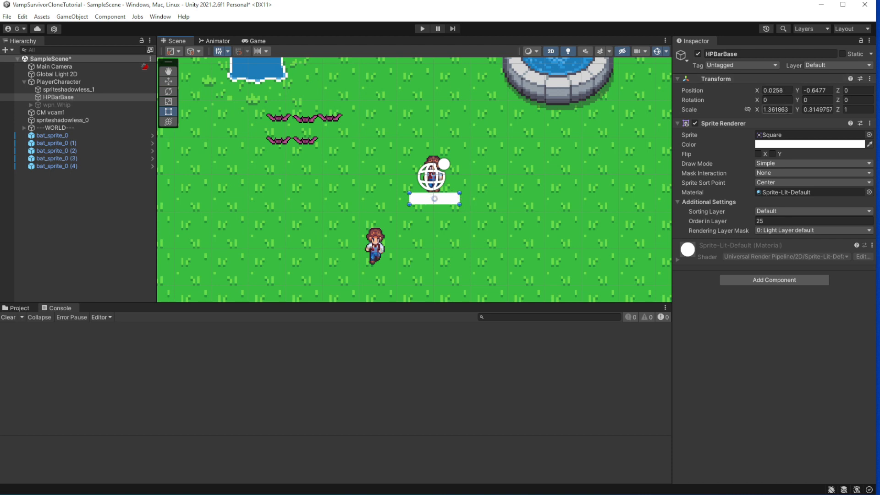
{"action": "type", "text": "1.8"}
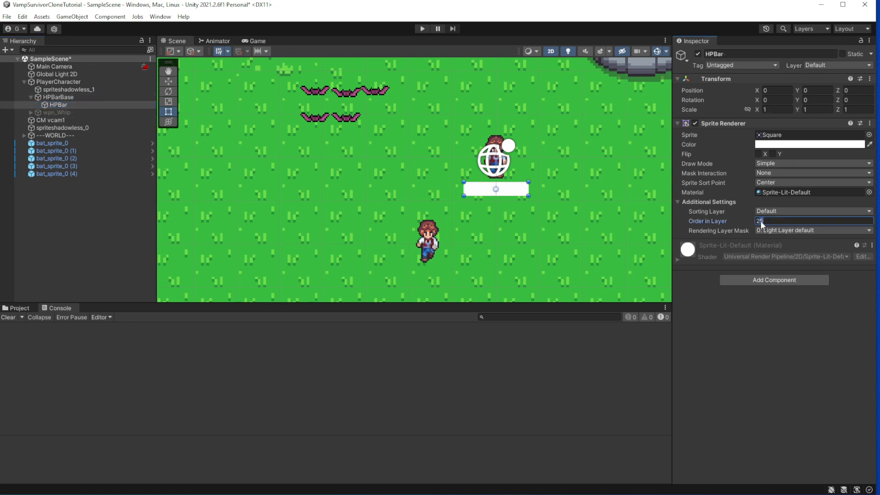
Color HPBar red, test shrinking and stretching it, then set Scale X to 1
{"action": "left_click", "coordinate": [811, 145]}
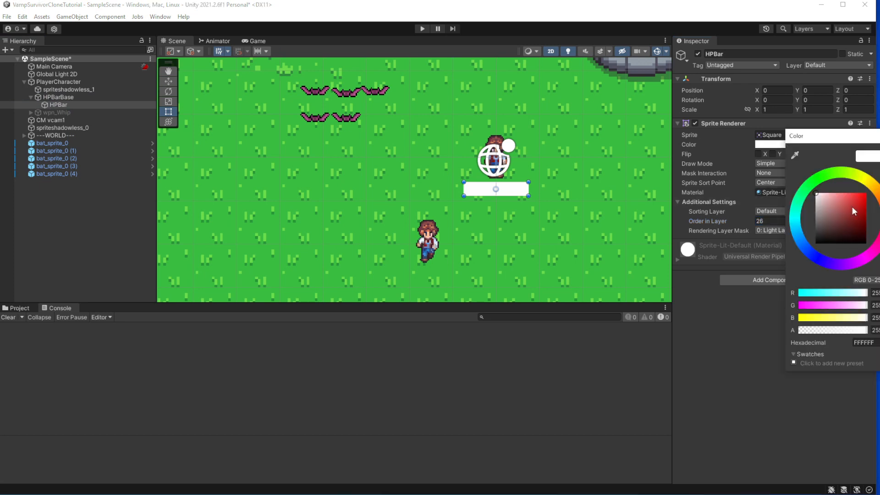
{"action": "left_click", "coordinate": [853, 211]}
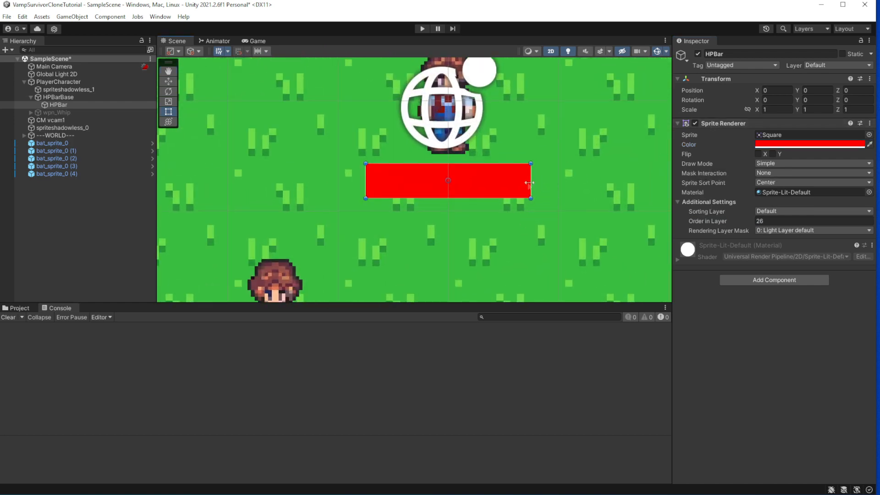
{"action": "left_click_drag", "start_coordinate": [528, 182], "coordinate": [396, 182]}
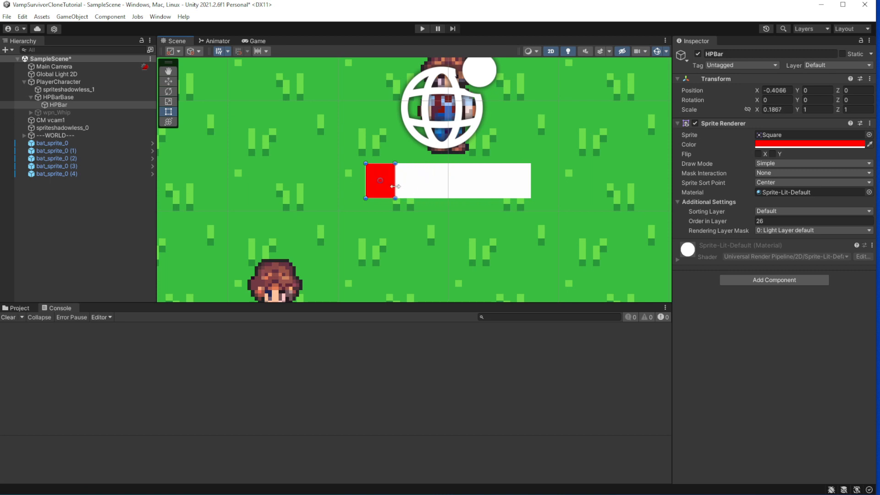
{"action": "left_click_drag", "start_coordinate": [381, 180], "coordinate": [521, 196]}
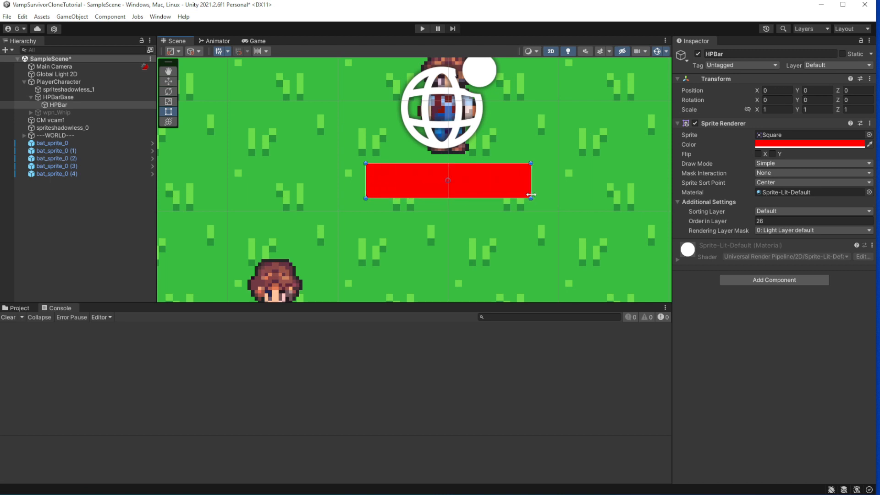
{"action": "left_click_drag", "start_coordinate": [530, 195], "coordinate": [375, 193]}
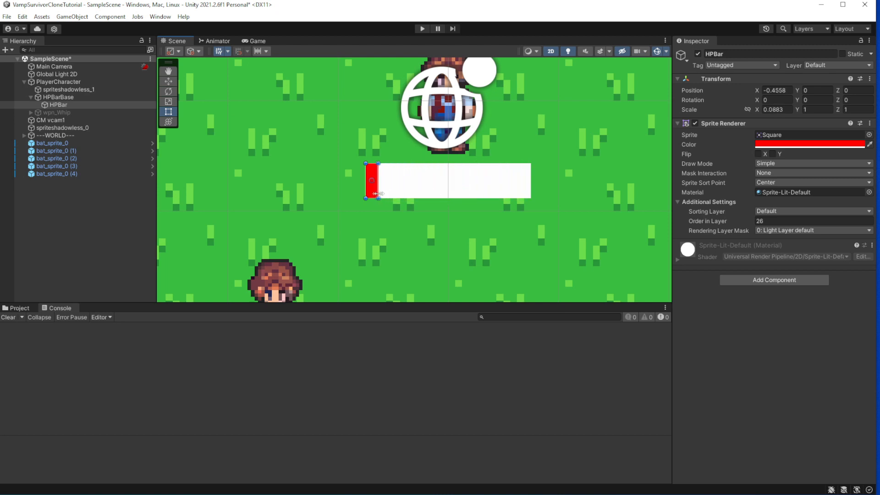
{"action": "left_click_drag", "start_coordinate": [375, 194], "coordinate": [513, 194]}
{"action": "type", "text": "0.18"}
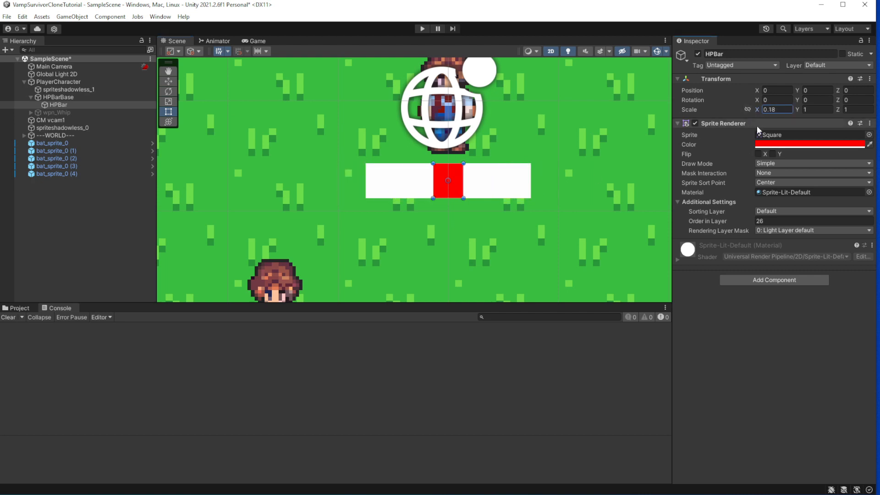
{"action": "type", "text": "1"}
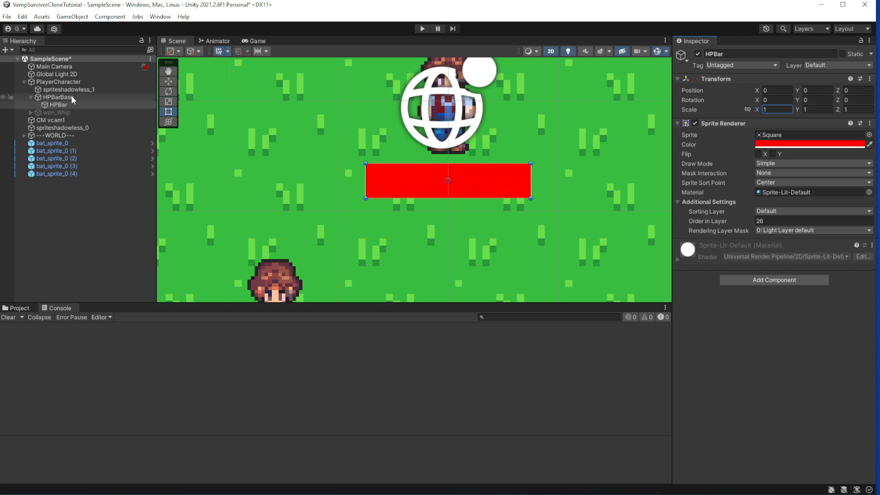
Add an empty HPBarContainer under HPBarBase at X -0.5 and move HPBar into it
{"action": "left_click", "coordinate": [22, 17]}
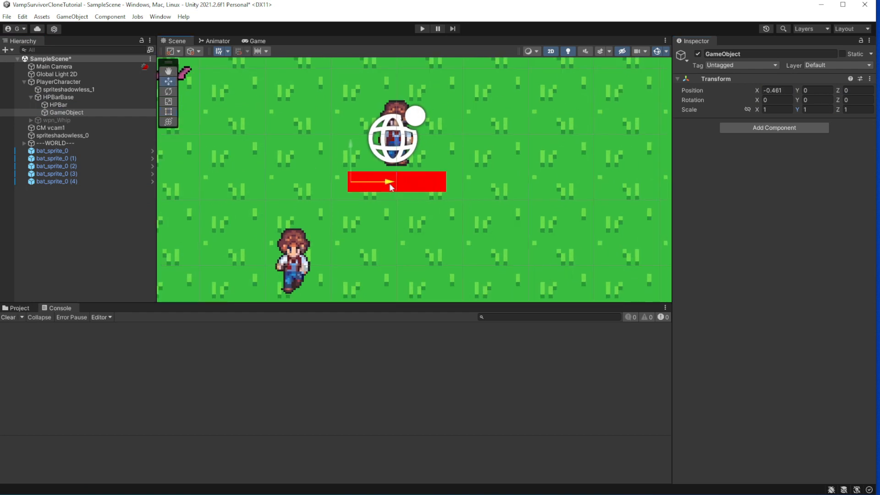
{"action": "left_click", "coordinate": [58, 105]}
{"action": "type", "text": "H"}
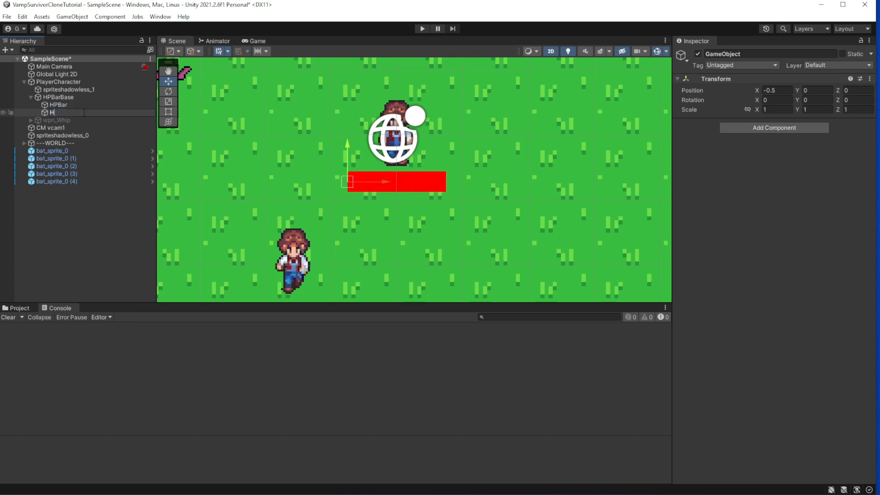
{"action": "type", "text": "PBarContainer"}
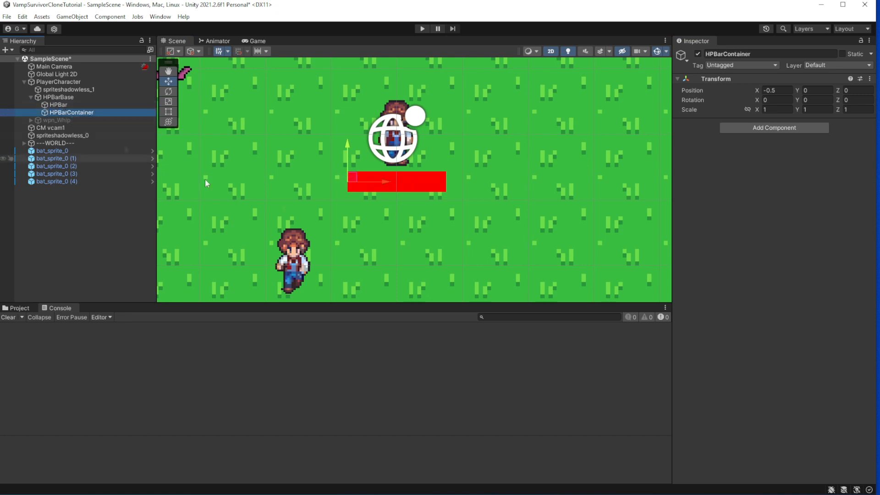
{"action": "left_click", "coordinate": [58, 105]}
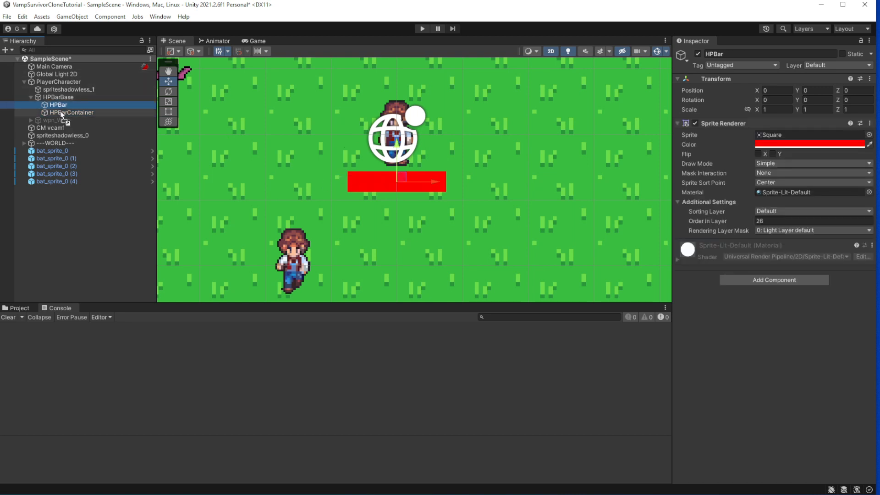
{"action": "left_click", "coordinate": [71, 105]}
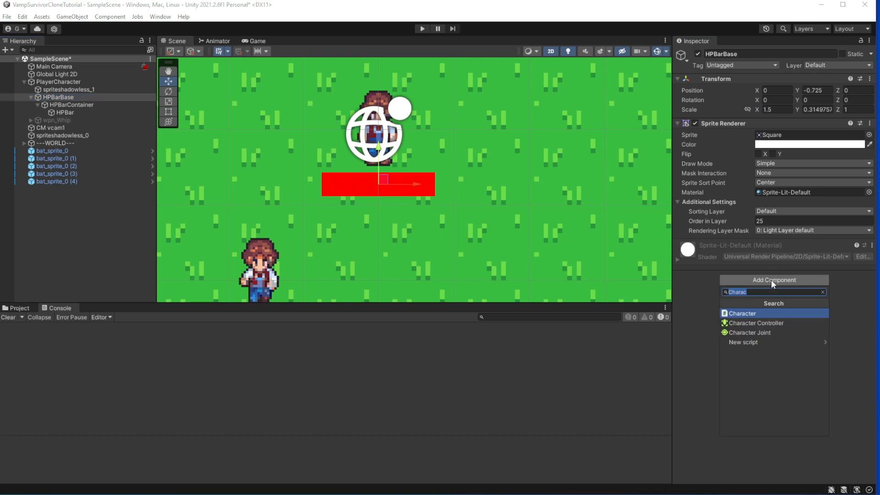
Add a new script component named StatusBar to HPBarBase
{"action": "type", "text": "StatusBar"}
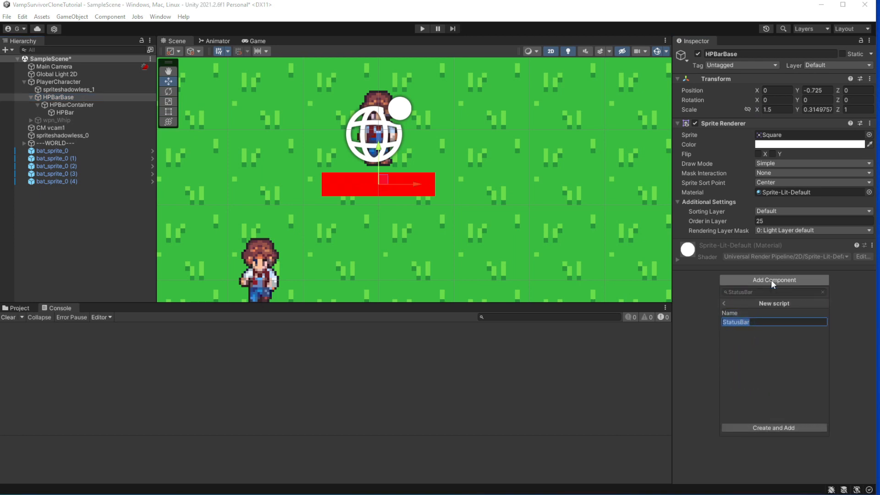
{"action": "left_click", "coordinate": [773, 427]}
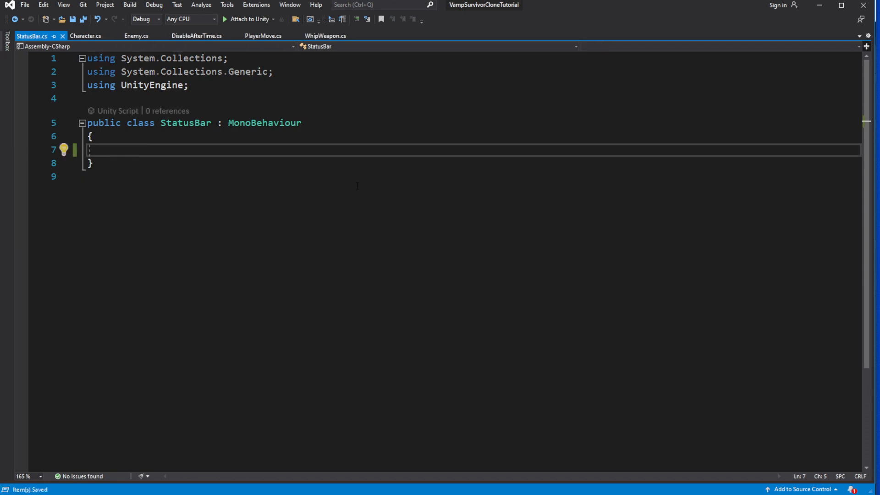
Declare a serialized Transform bar field and a public SetState(int current, int max) method
{"action": "type", "text": "[SerializeField]"}
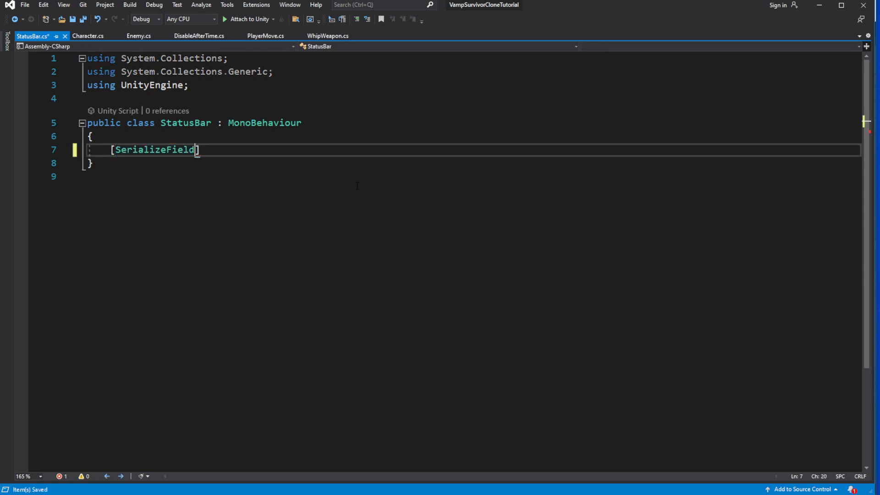
{"action": "type", "text": "Transform bar;"}
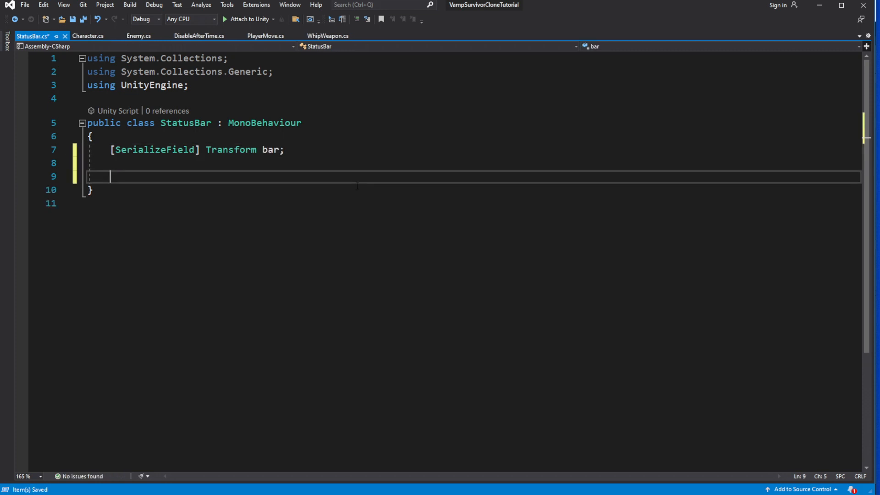
{"action": "type", "text": "p"}
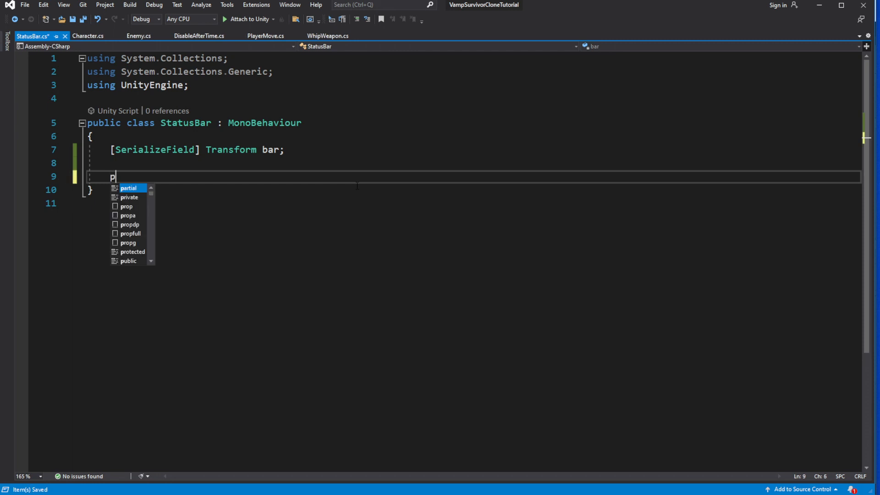
{"action": "type", "text": "public void"}
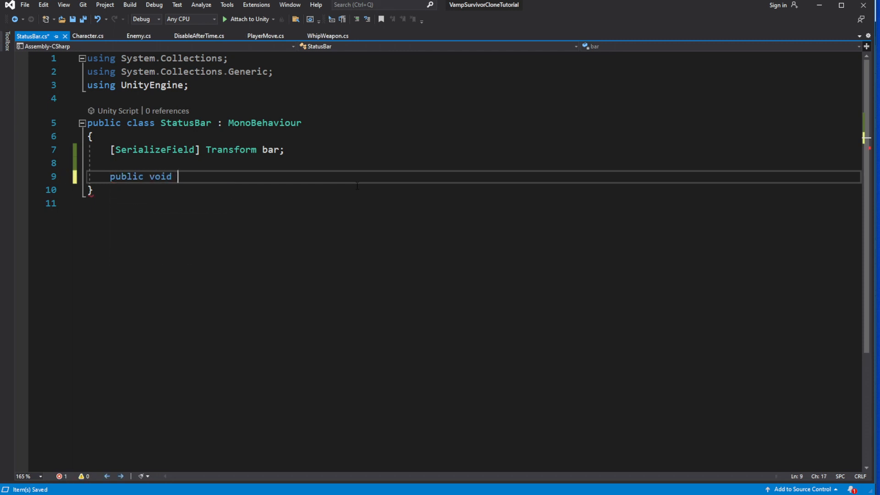
{"action": "type", "text": "SetState("}
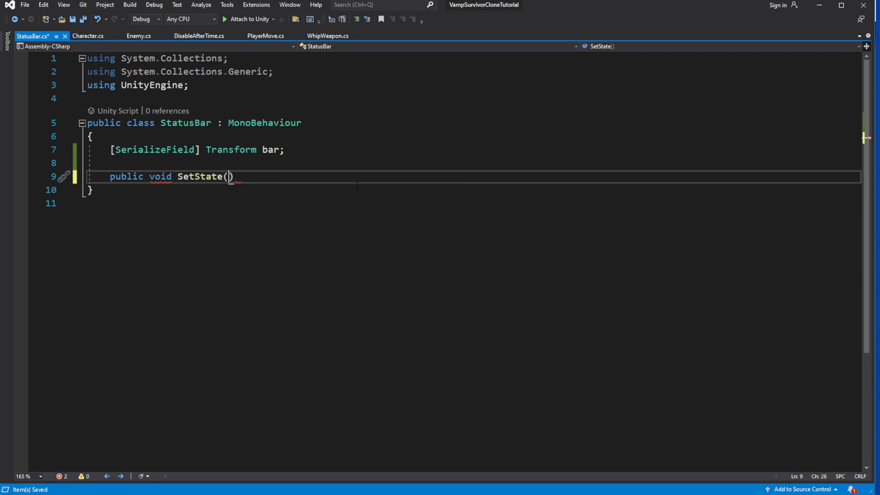
{"action": "type", "text": "int current, int max"}
{"action": "type", "text": "{"}
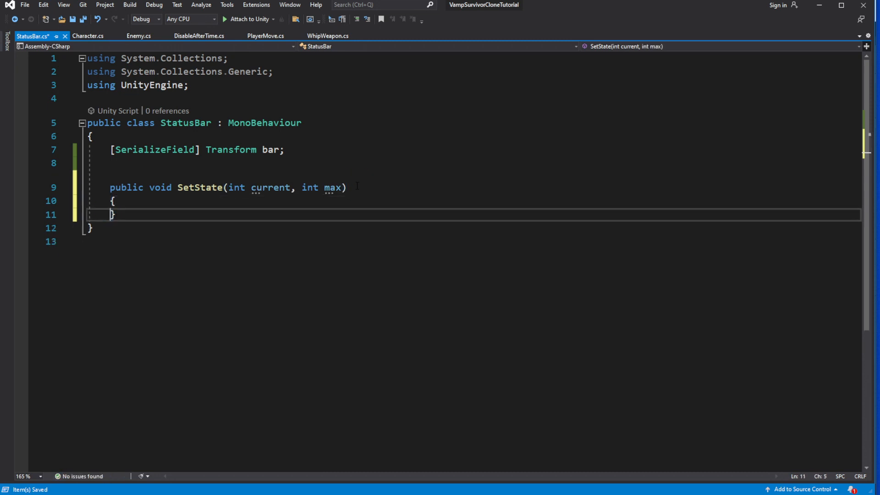
Compute float state from current and divide it by max
{"action": "key", "text": "enter"}
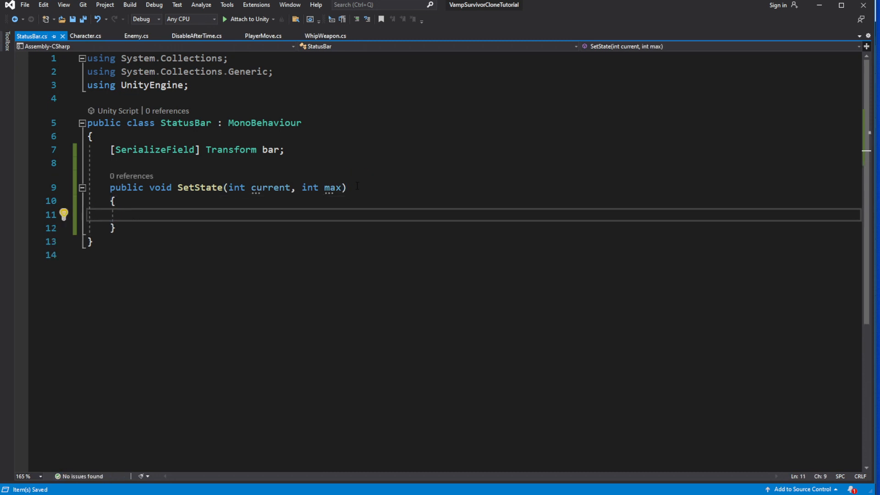
{"action": "type", "text": "b"}
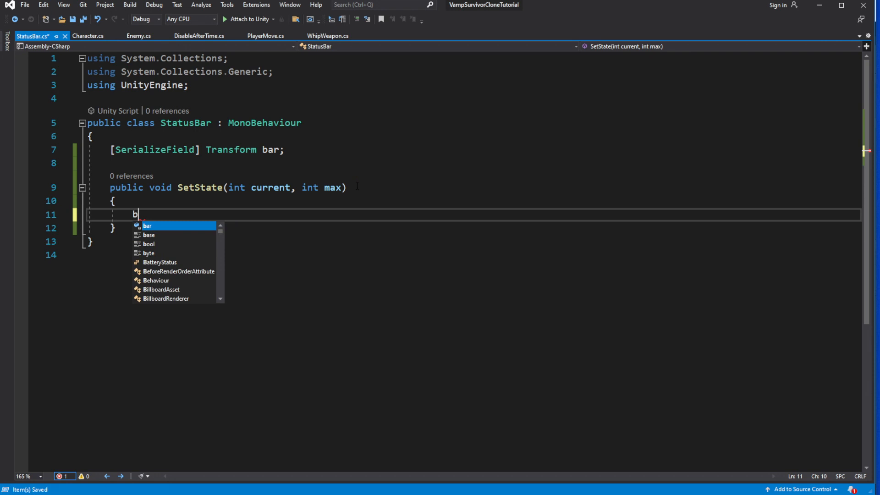
{"action": "type", "text": "c"}
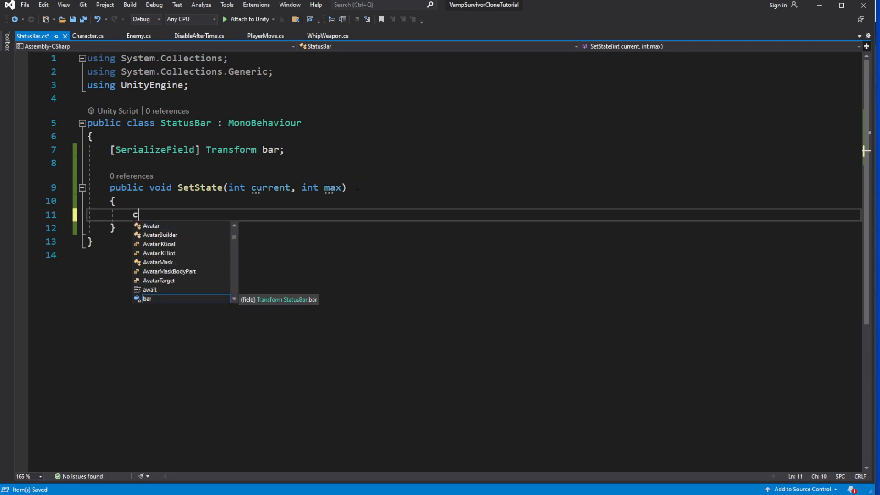
{"action": "type", "text": "urrent"}
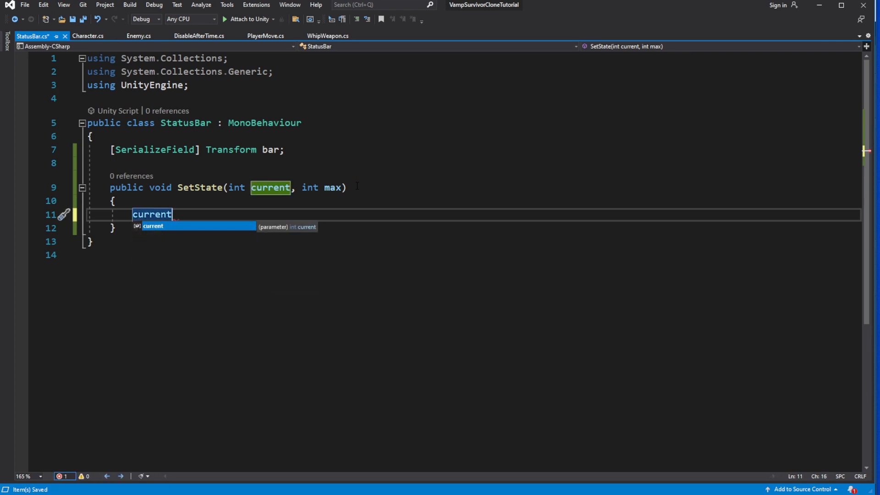
{"action": "key", "text": "Backspace"}
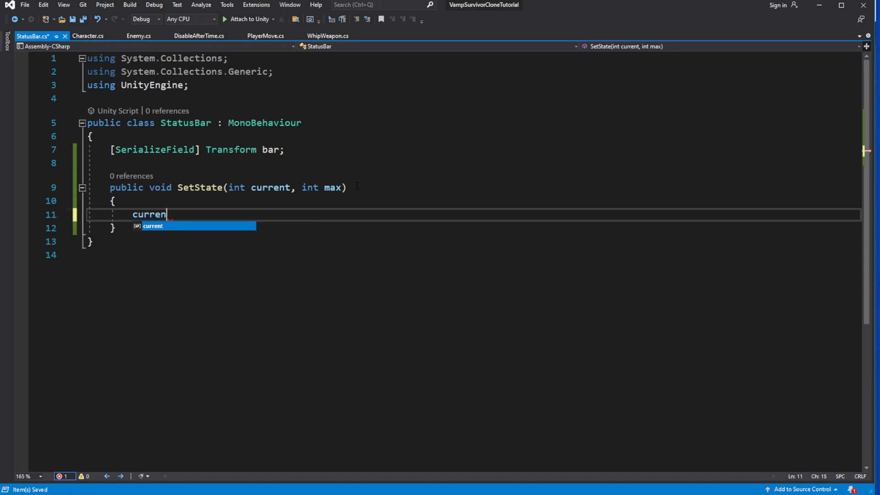
{"action": "type", "text": "float"}
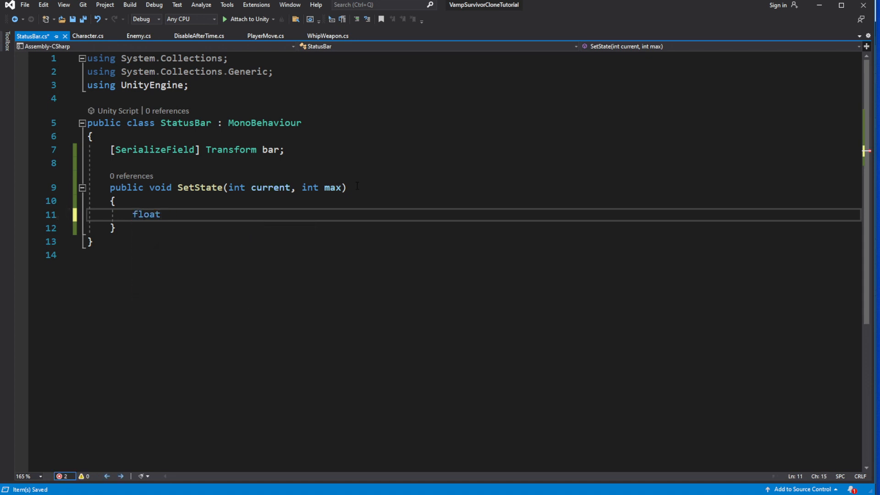
{"action": "type", "text": "state ="}
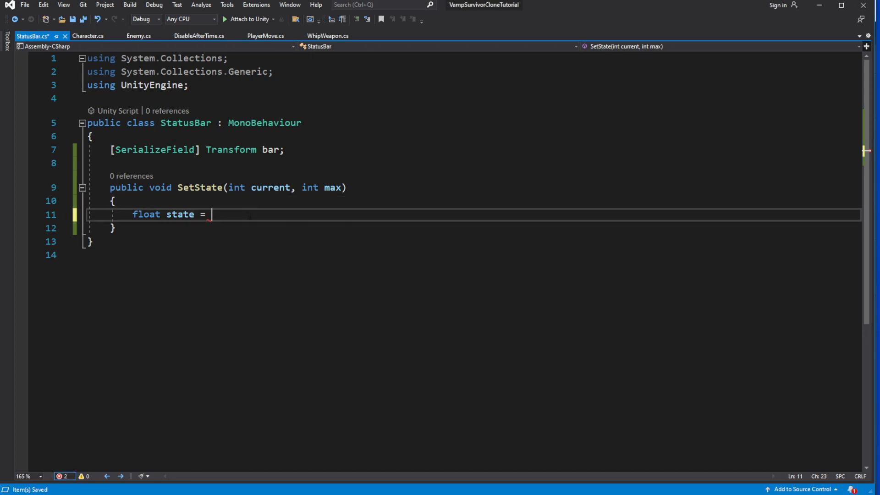
{"action": "type", "text": "cu"}
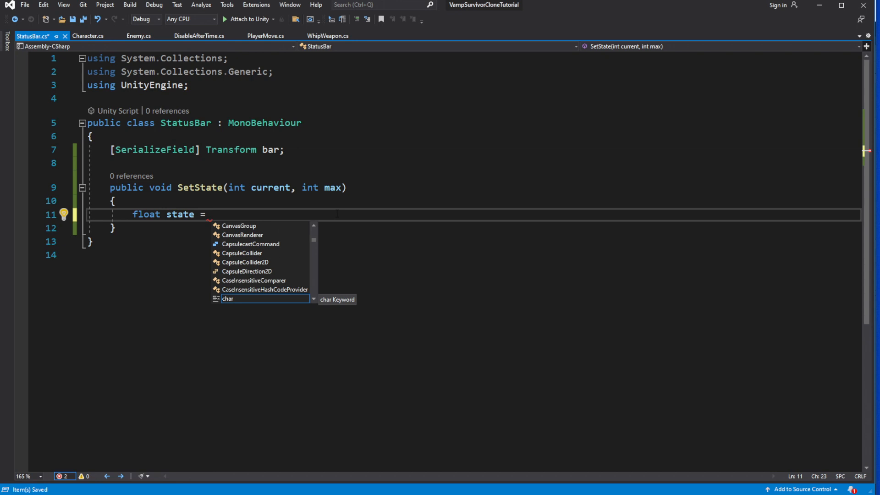
{"action": "type", "text": "c"}
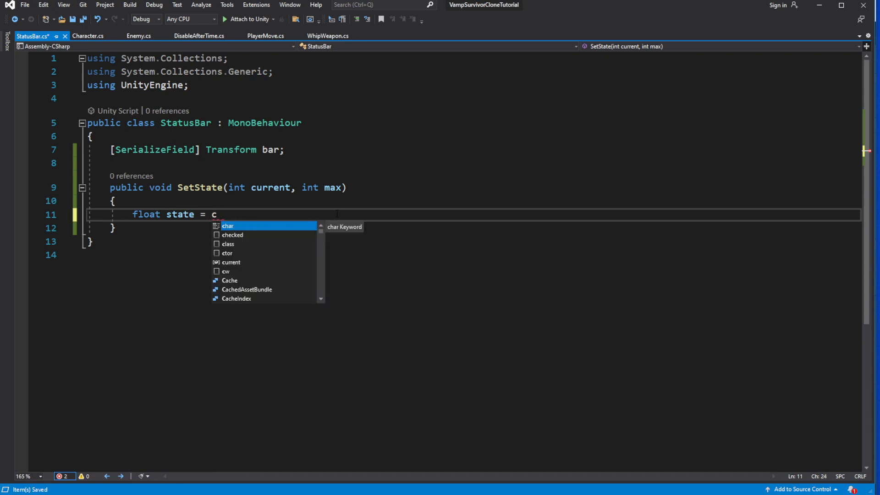
{"action": "type", "text": "urrent;"}
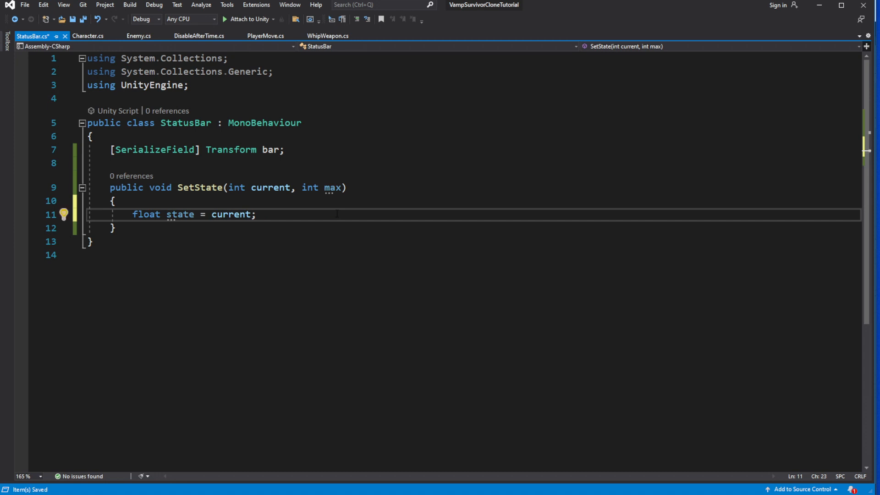
{"action": "type", "text": "(float)"}
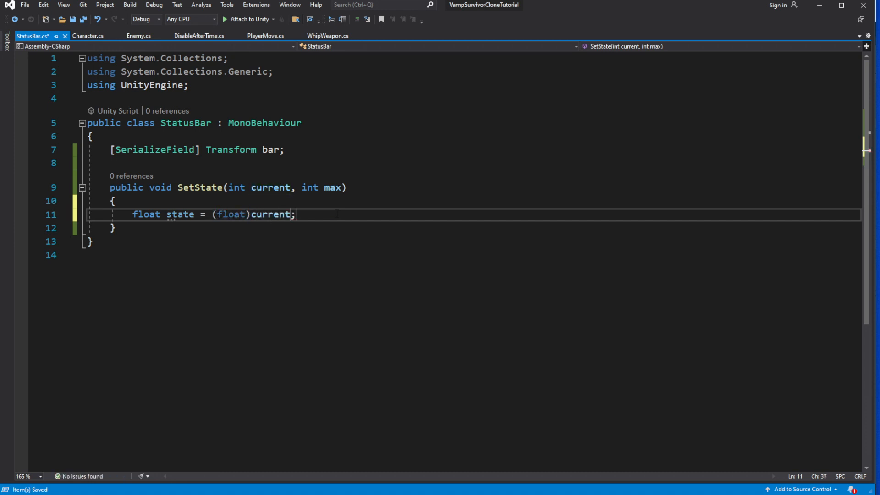
{"action": "key", "text": "enter"}
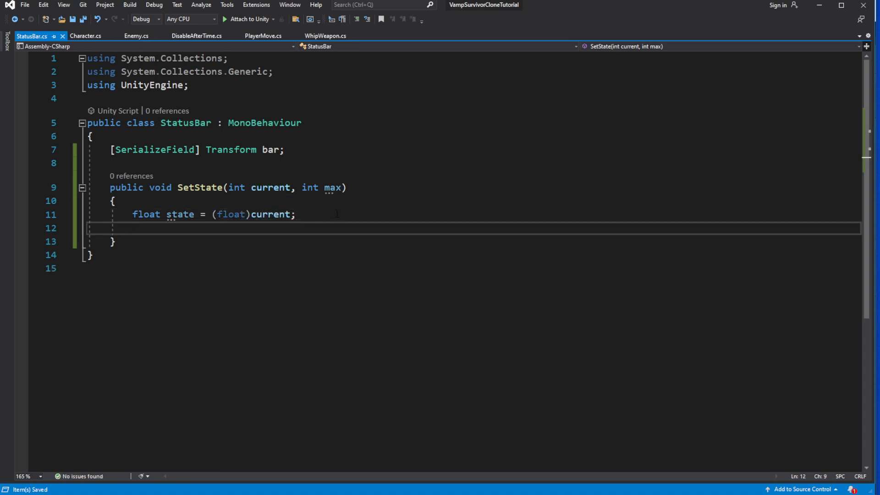
{"action": "type", "text": "state"}
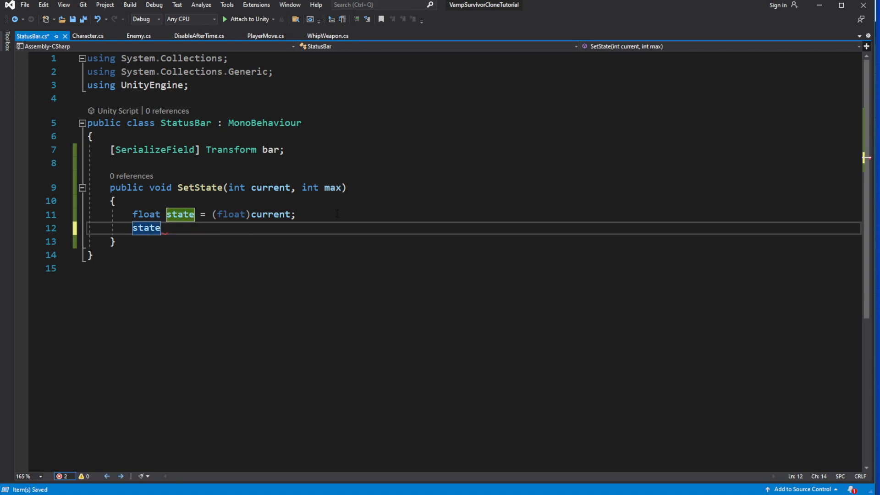
{"action": "type", "text": "/= max;"}
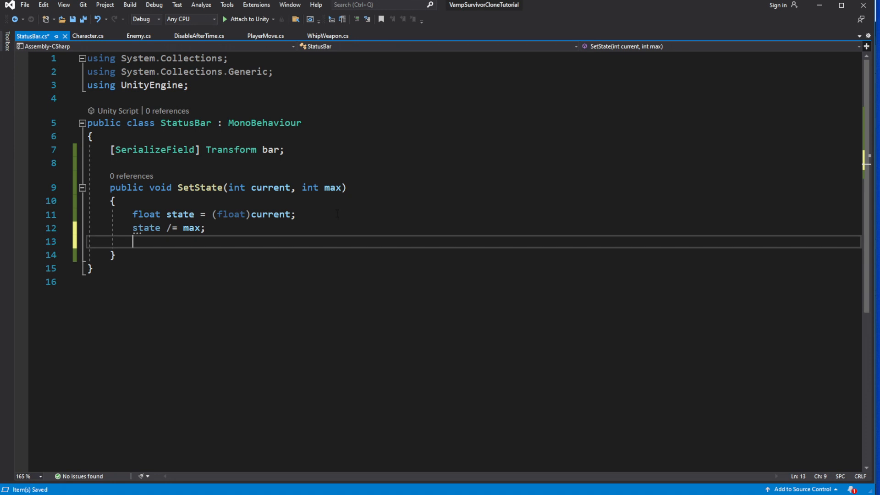
Set bar.transform.localScale to new Vector3(state, 1f, 1f)
{"action": "type", "text": "bar."}
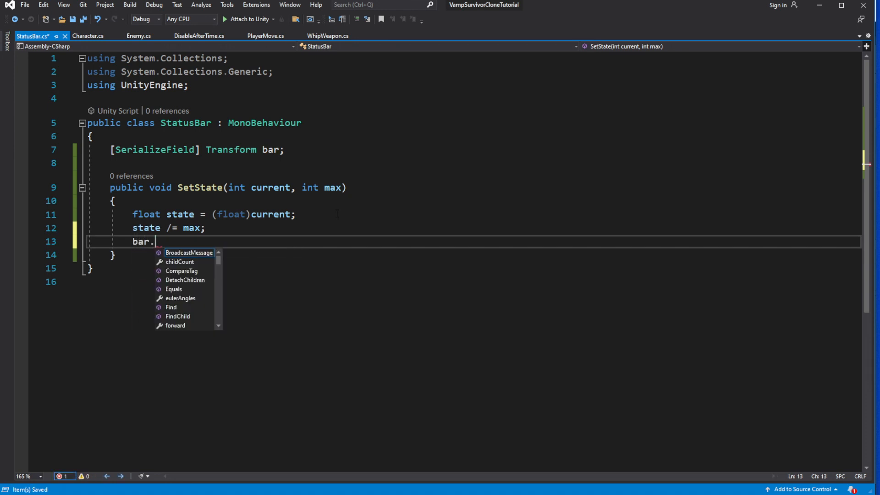
{"action": "type", "text": "transform."}
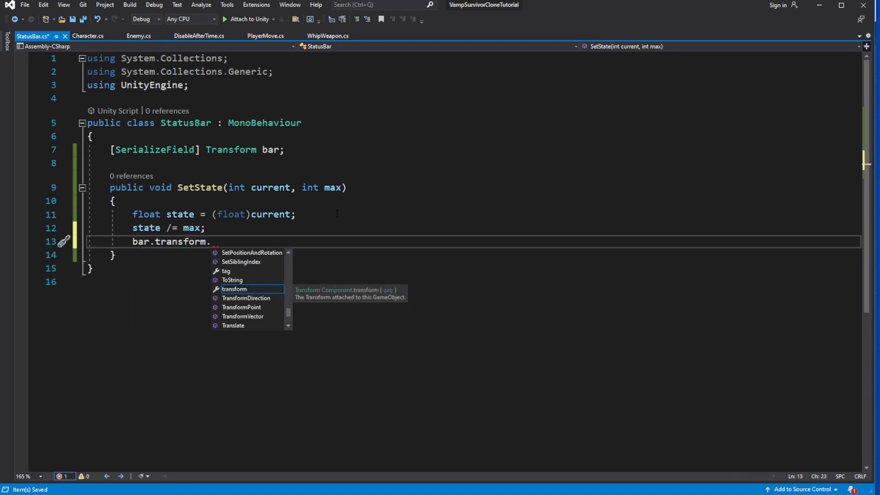
{"action": "key", "text": "Backspace"}
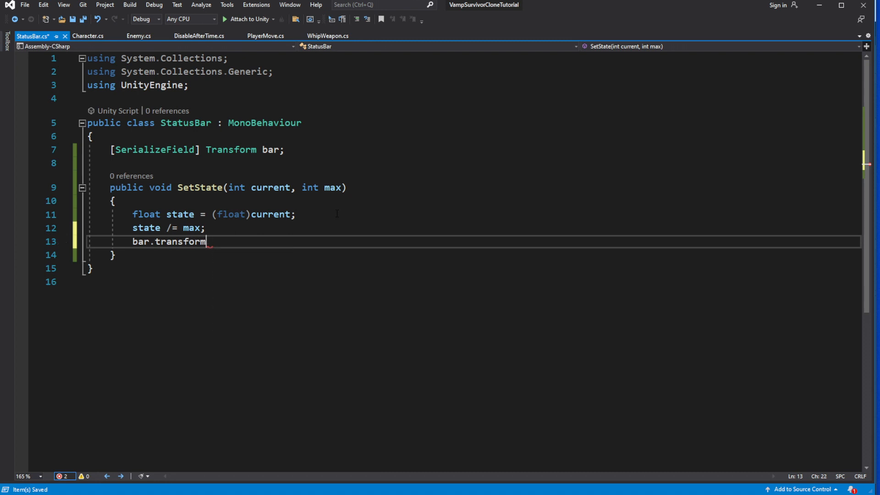
{"action": "type", "text": "."}
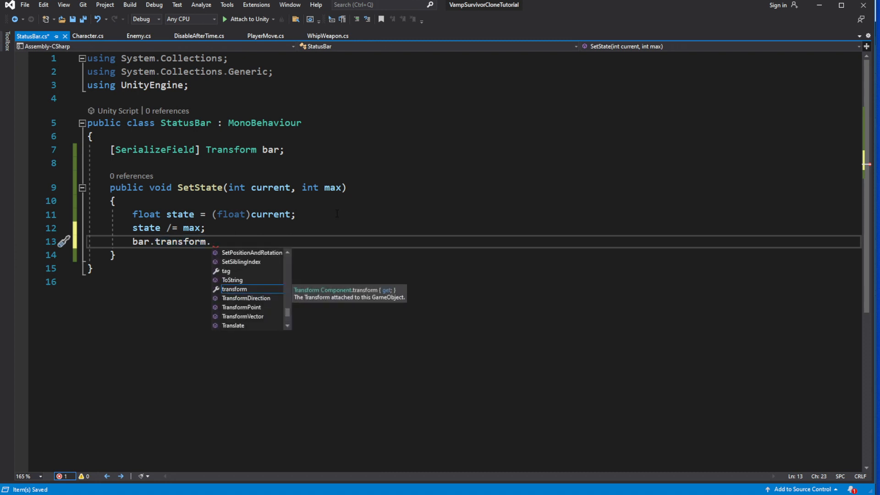
{"action": "type", "text": "localScale"}
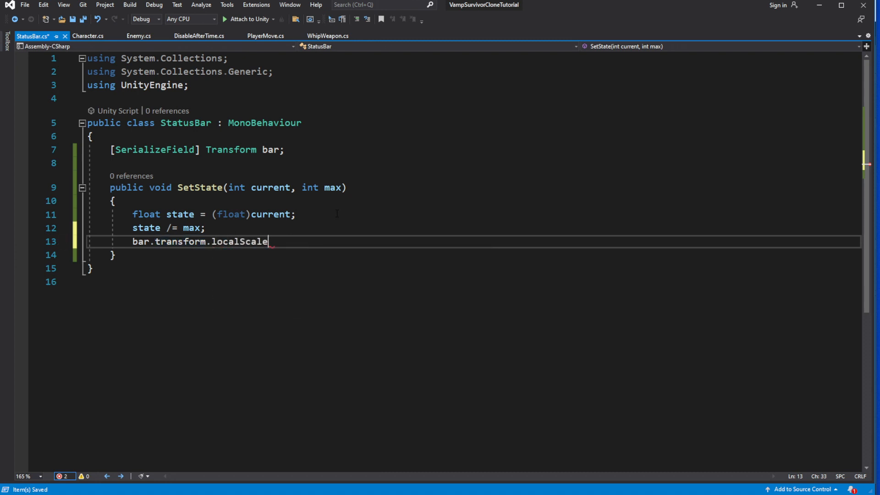
{"action": "type", "text": "= nm"}
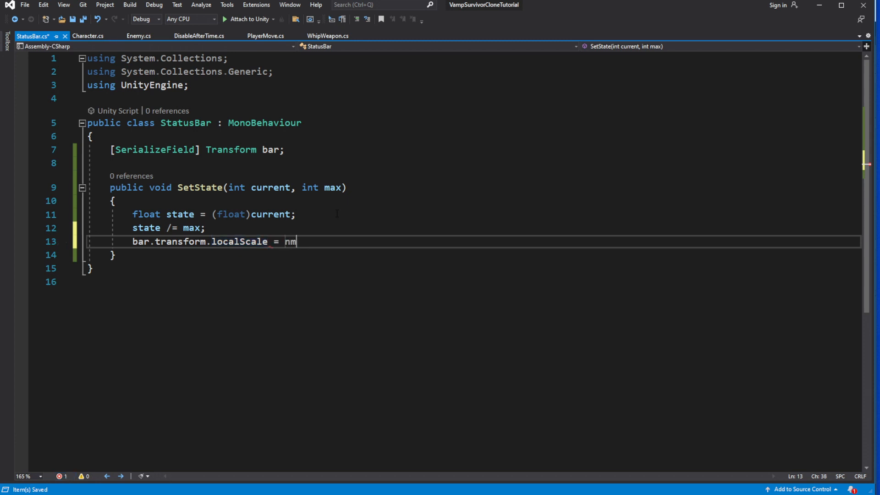
{"action": "type", "text": "ew Vector3("}
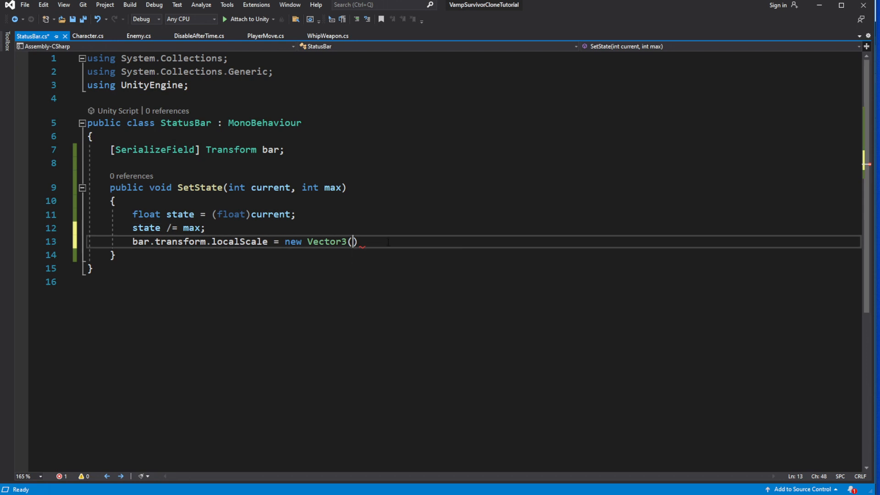
{"action": "type", "text": "state"}
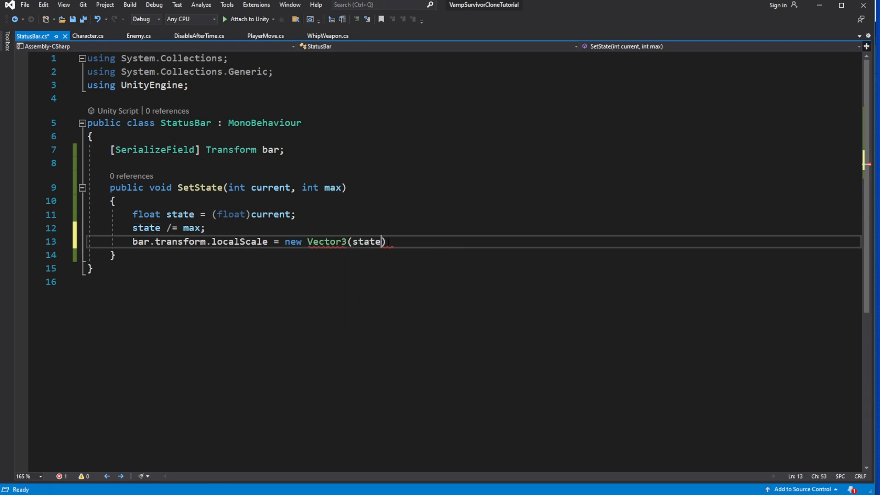
{"action": "type", "text": ", 1f,"}
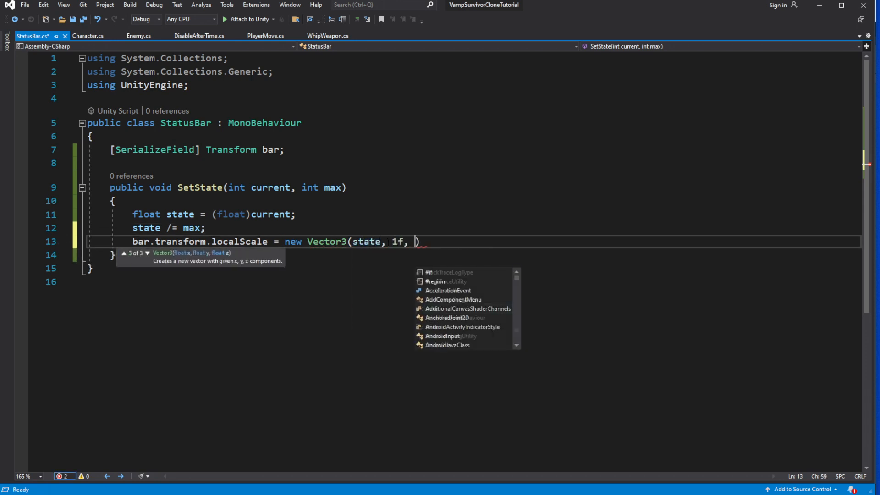
{"action": "type", "text": "1f);"}
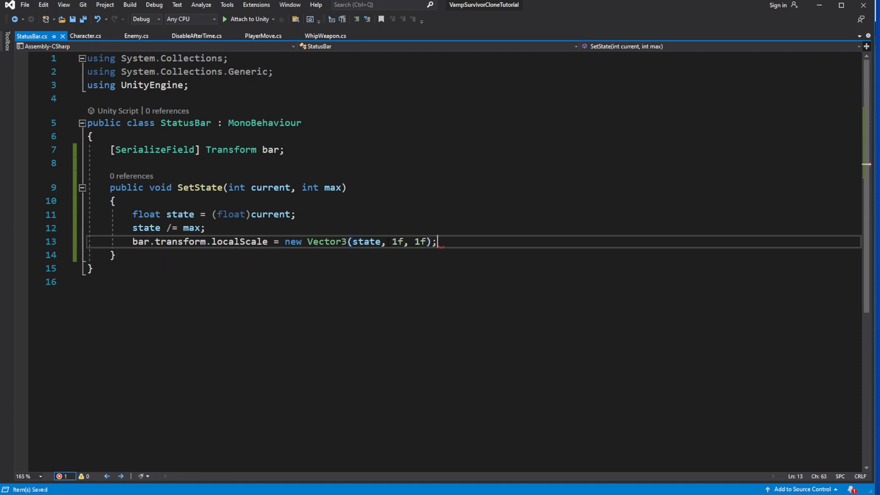
Clamp state to 0f when it is negative
{"action": "type", "text": "of"}
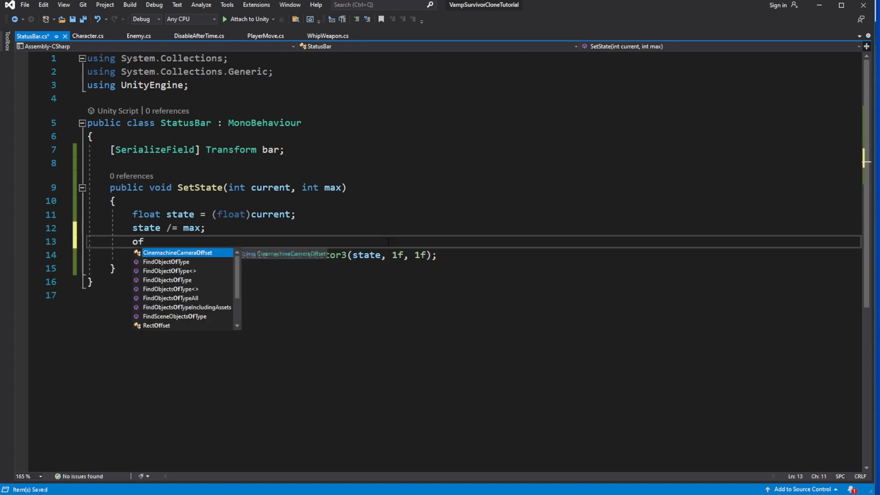
{"action": "type", "text": "if()"}
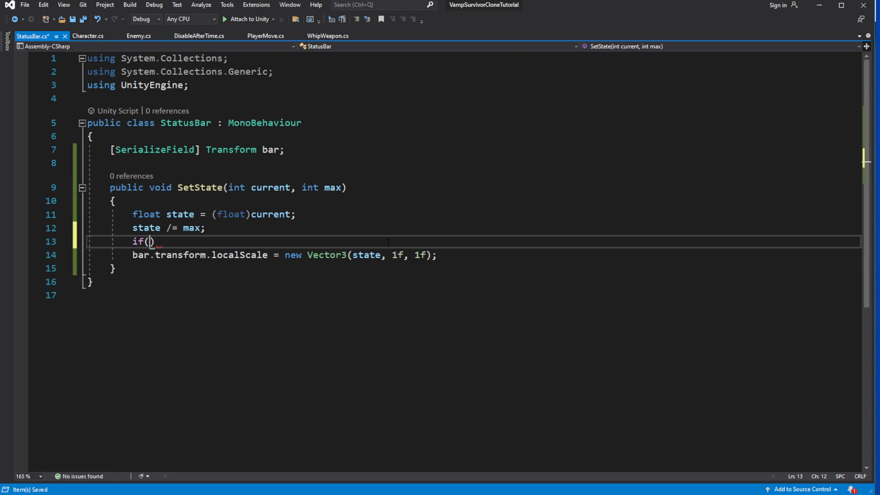
{"action": "type", "text": "state"}
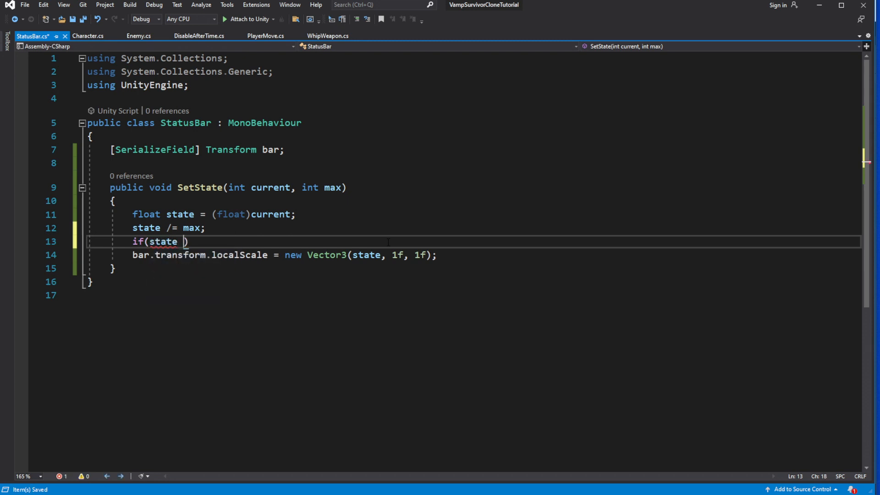
{"action": "type", "text": "< 0f) { }"}
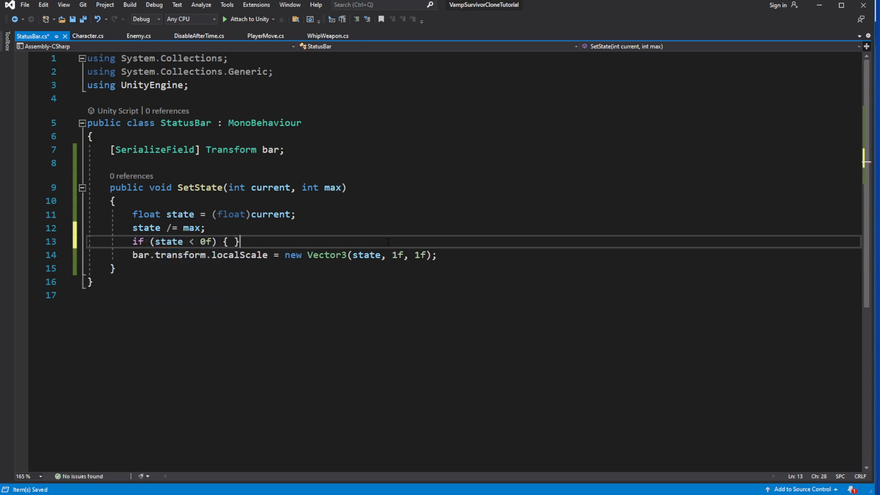
{"action": "type", "text": "state"}
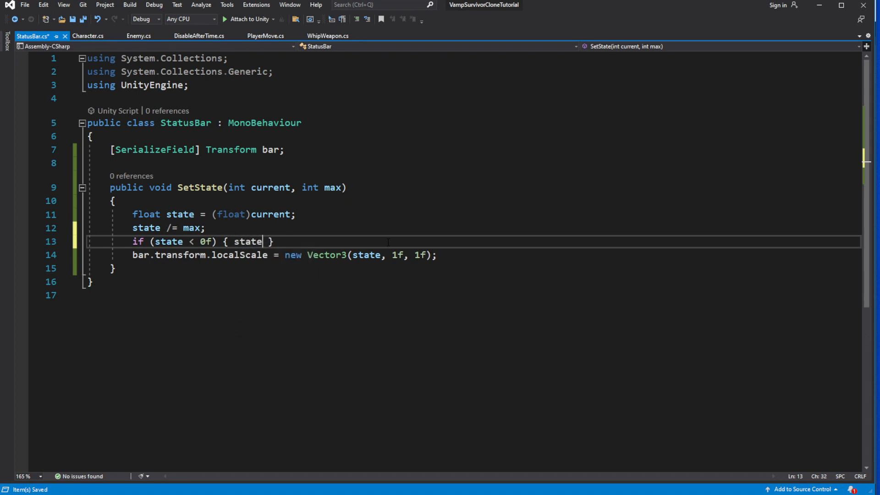
{"action": "type", "text": "= 0f"}
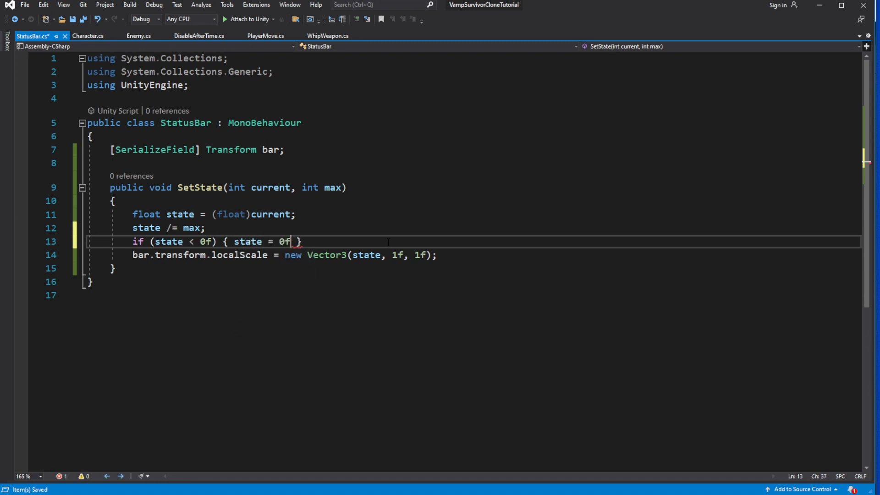
{"action": "type", "text": ";"}
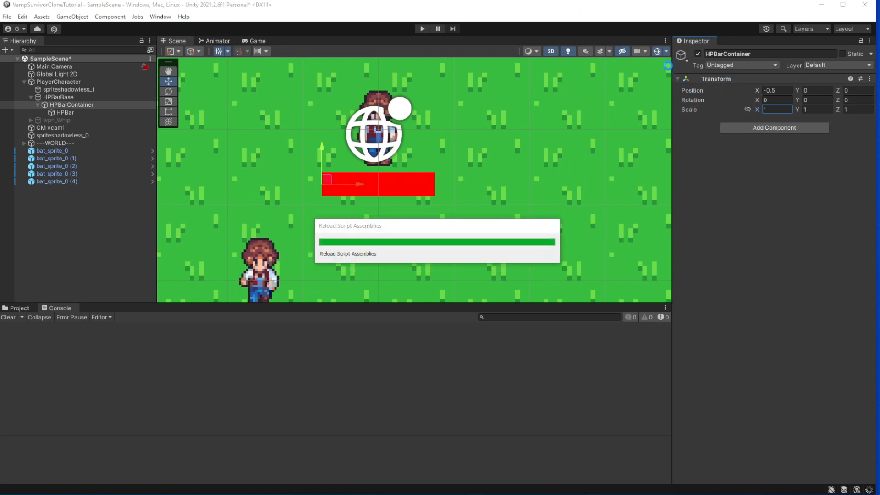
Assign HPBarContainer to the Bar field of HPBarBase's Status Bar component
{"action": "left_click", "coordinate": [58, 96]}
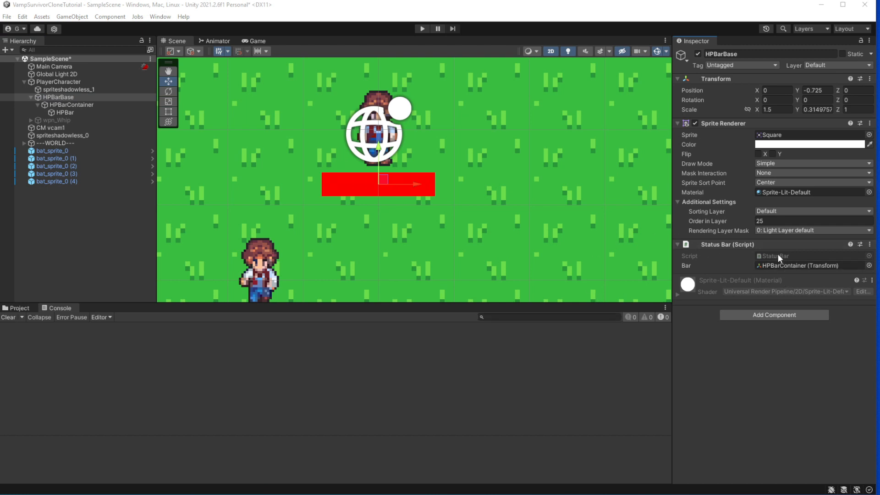
{"action": "left_click", "coordinate": [57, 81]}
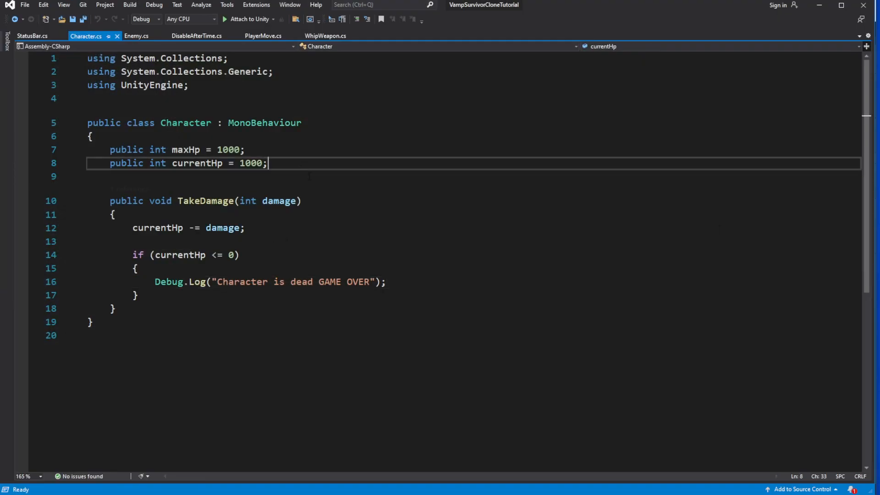
Add a [SerializeField] StatusBar hpBar field to Character
{"action": "type", "text": "[SerializeField] St"}
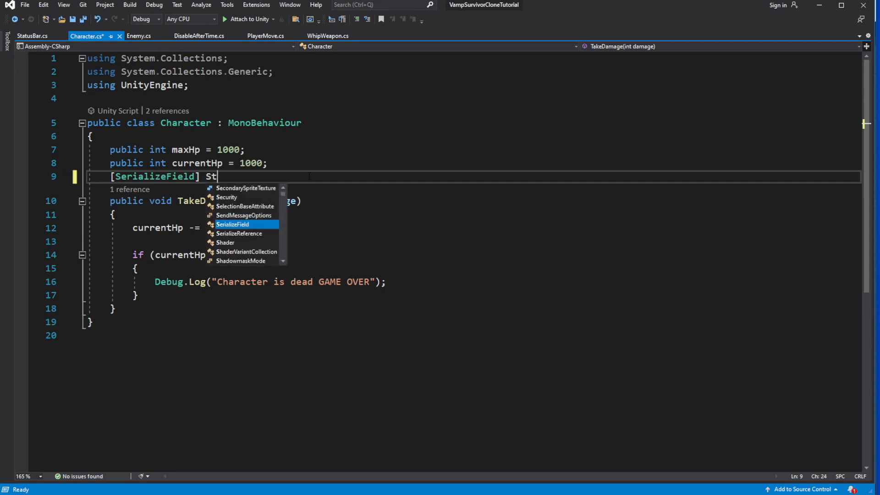
{"action": "type", "text": "atusBar"}
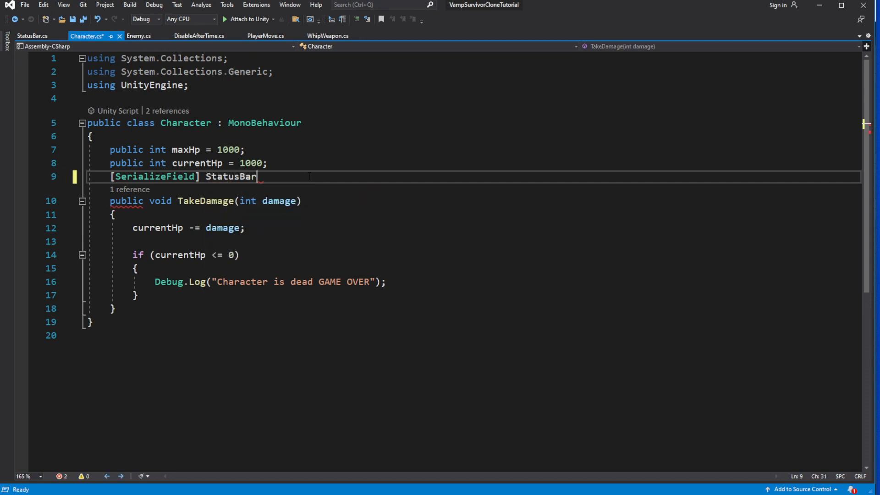
{"action": "type", "text": "h"}
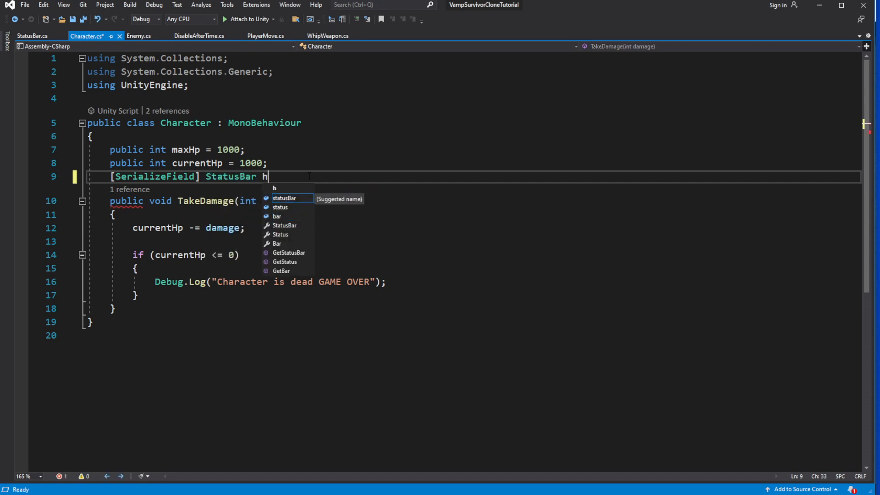
{"action": "type", "text": "pBar;"}
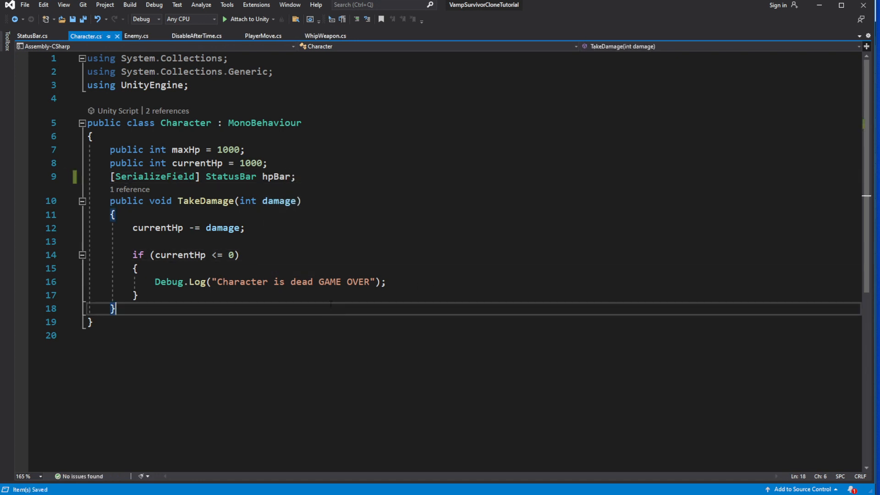
Call hpBar.SetState(currentHp, maxHp) at the end of TakeDamage
{"action": "key", "text": "enter"}
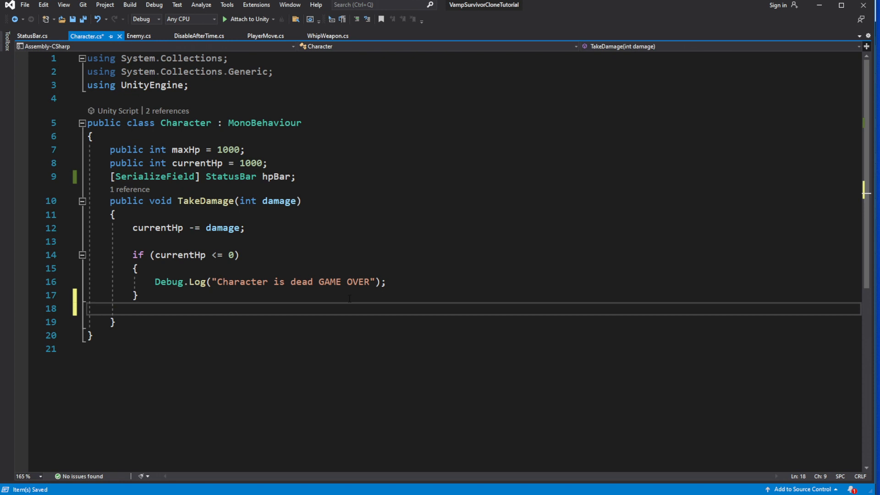
{"action": "type", "text": "hpBar."}
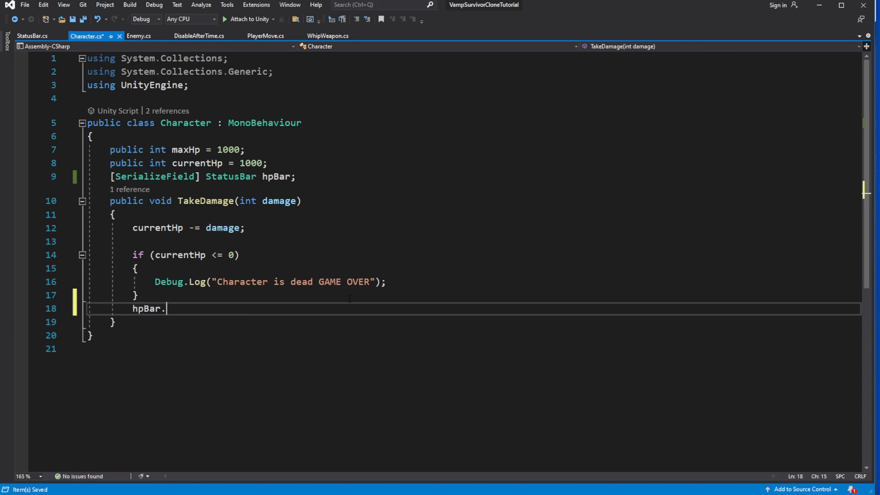
{"action": "type", "text": "S"}
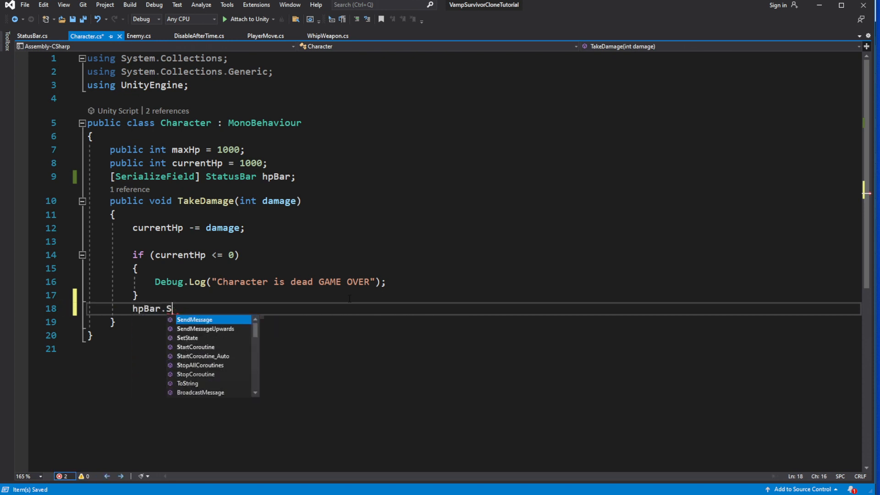
{"action": "type", "text": "etState()"}
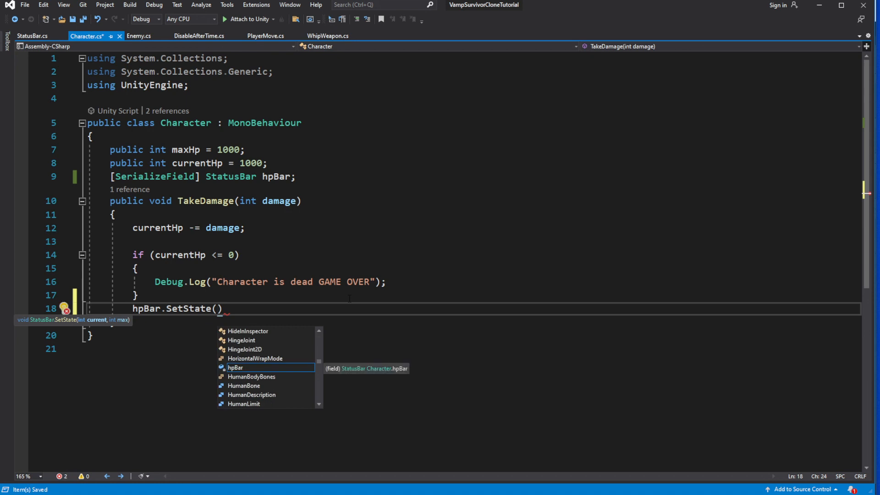
{"action": "type", "text": "currentHp, maxHp"}
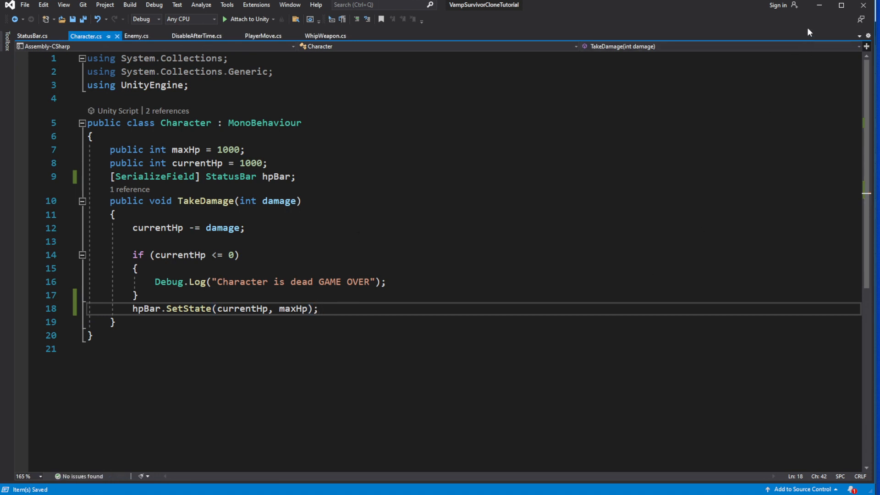
{"action": "mouse_move", "coordinate": [808, 45]}
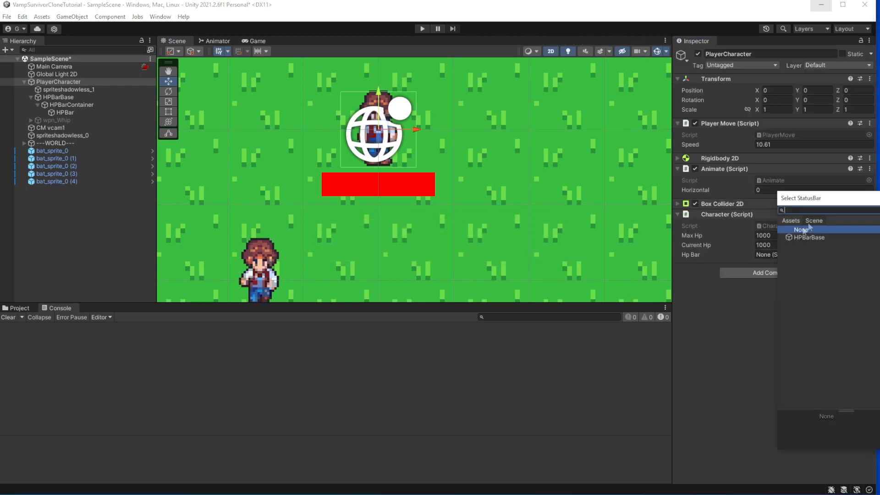
Set the Character component's Hp Bar to HPBarBase from the scene object picker
{"action": "left_click", "coordinate": [810, 237]}
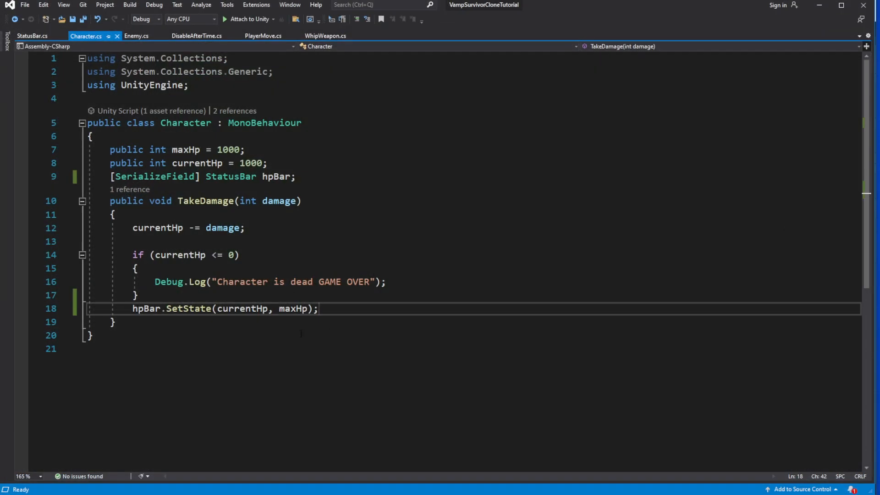
Start a public void Heal method that returns early when currentHp is 0 or less
{"action": "type", "text": "p"}
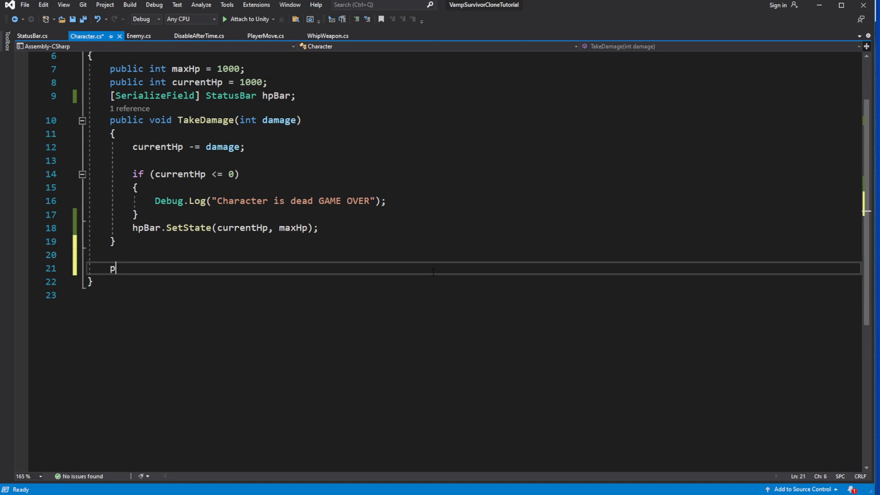
{"action": "type", "text": "ublic void Heal(int amount"}
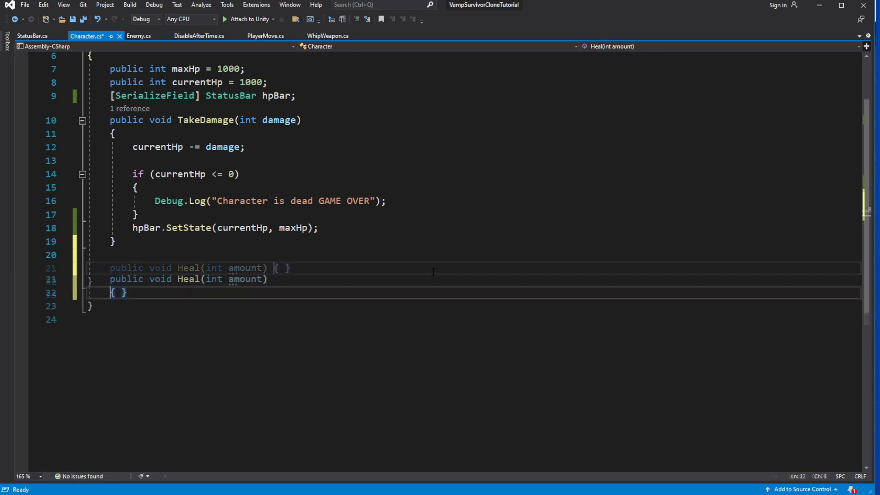
{"action": "type", "text": "if(h"}
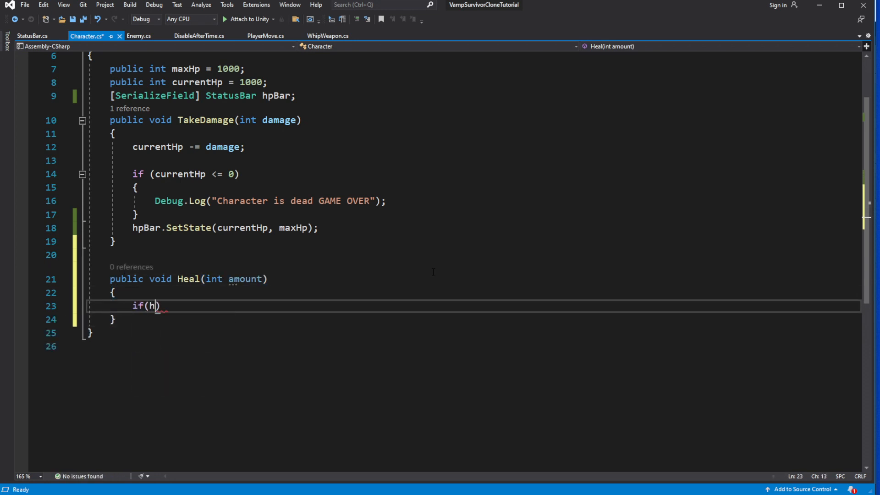
{"action": "type", "text": "p <= 0"}
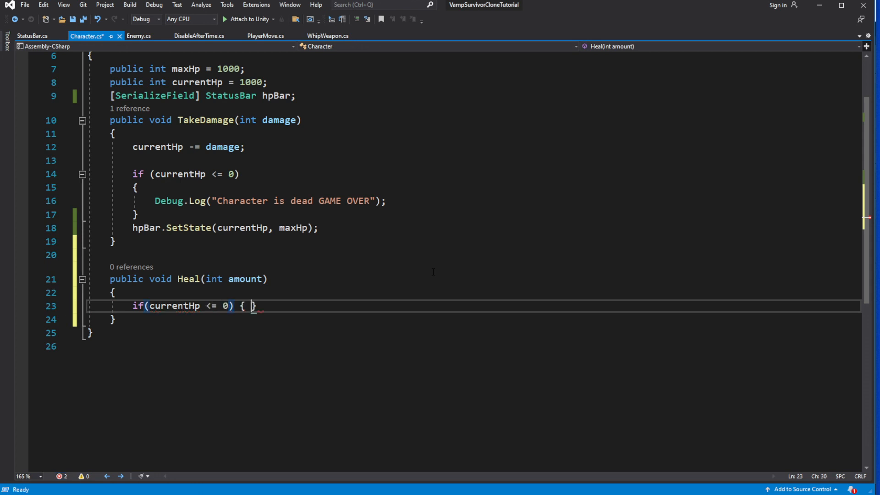
{"action": "type", "text": "return;"}
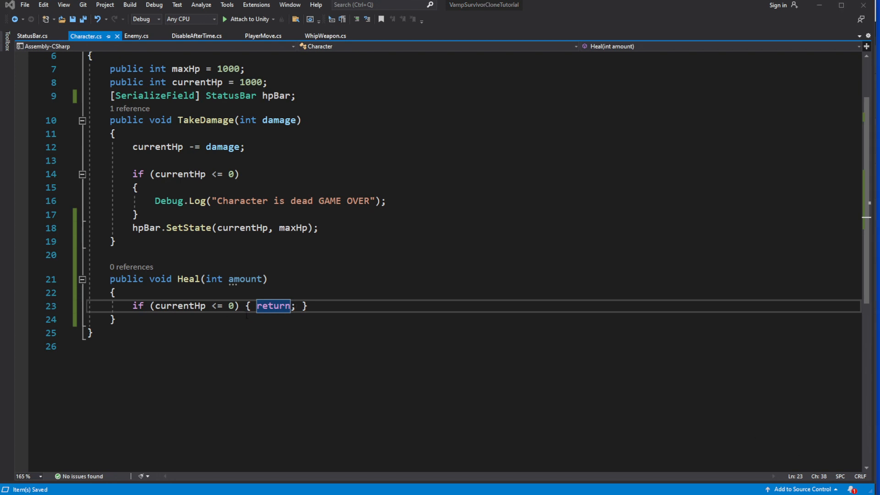
{"action": "key", "text": "Enter"}
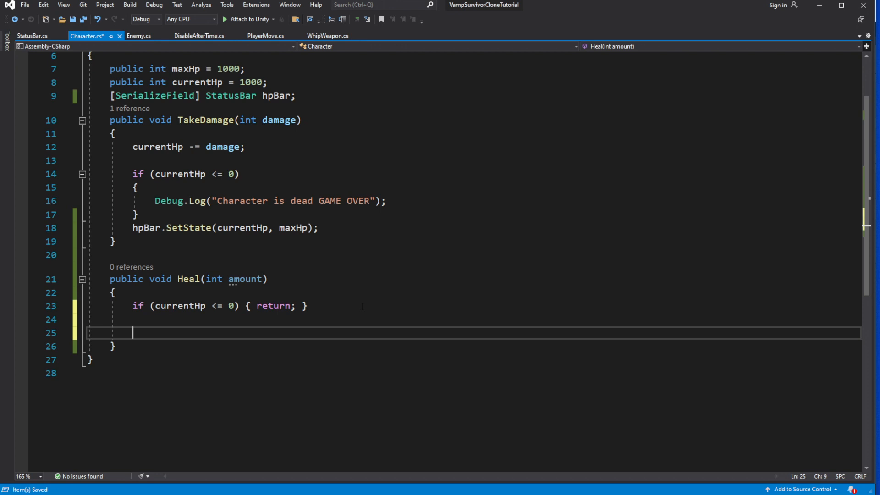
Add amount to currentHp and cap currentHp at maxHp
{"action": "type", "text": "currentHp"}
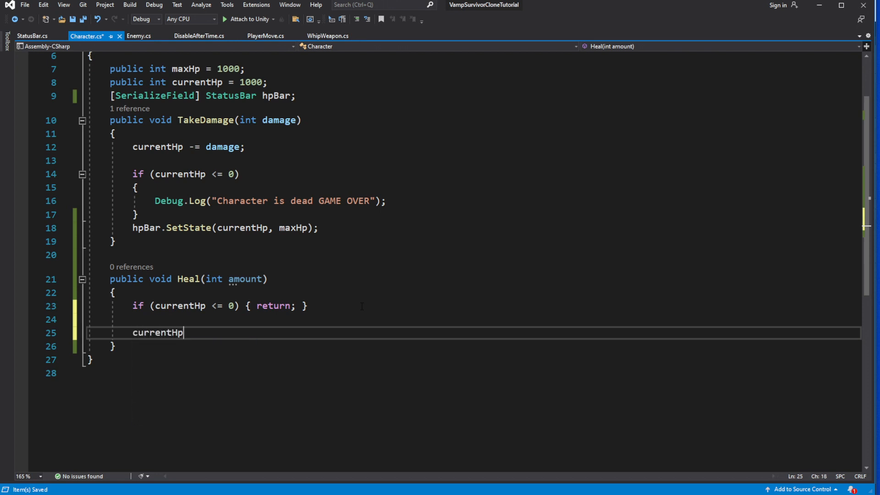
{"action": "type", "text": "+="}
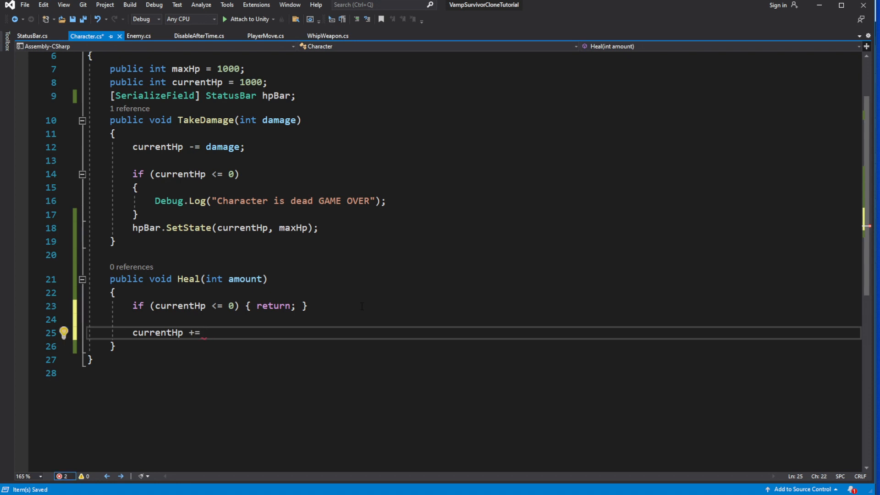
{"action": "type", "text": "amount;"}
{"action": "type", "text": "if(currentHp > "}
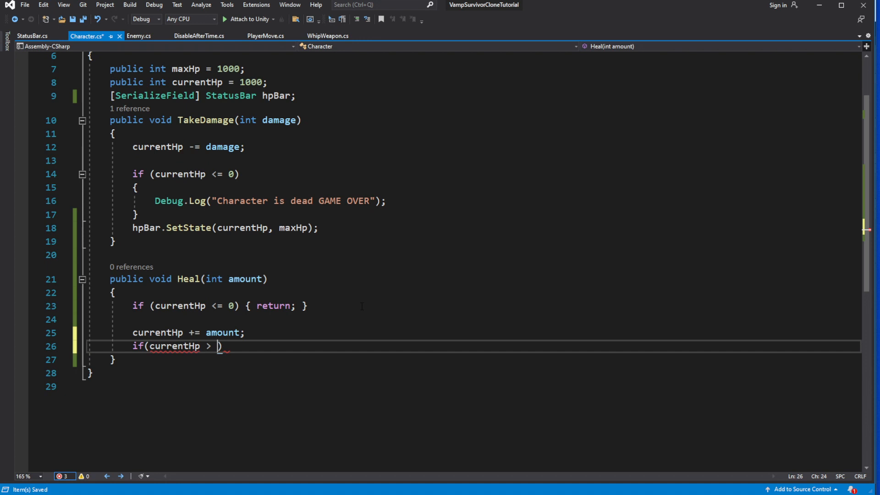
{"action": "type", "text": "maxHp"}
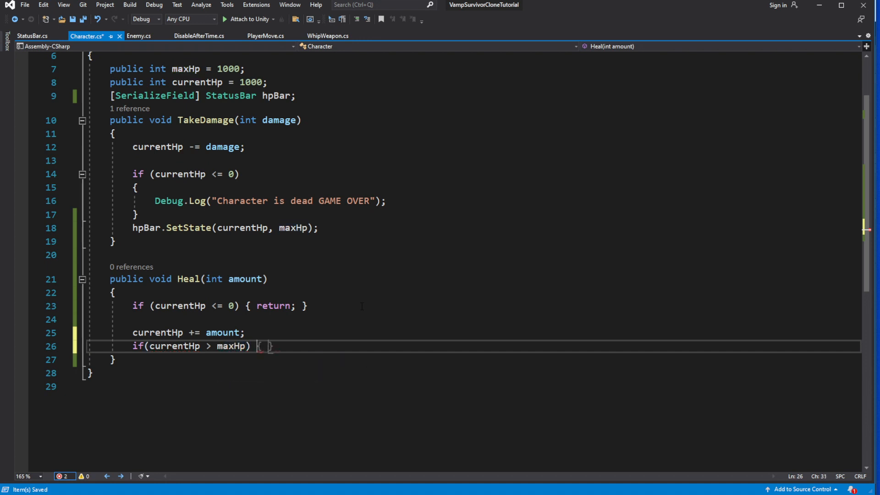
{"action": "type", "text": "c"}
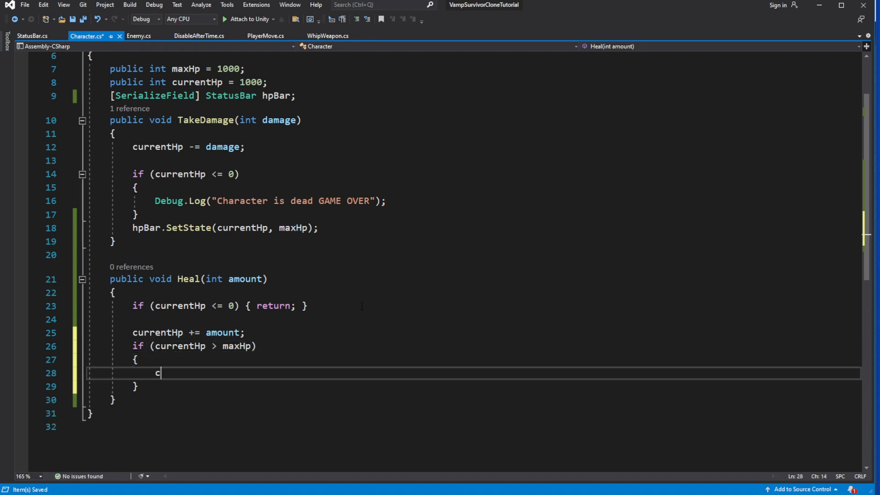
{"action": "type", "text": "urrentHp = maxHp;"}
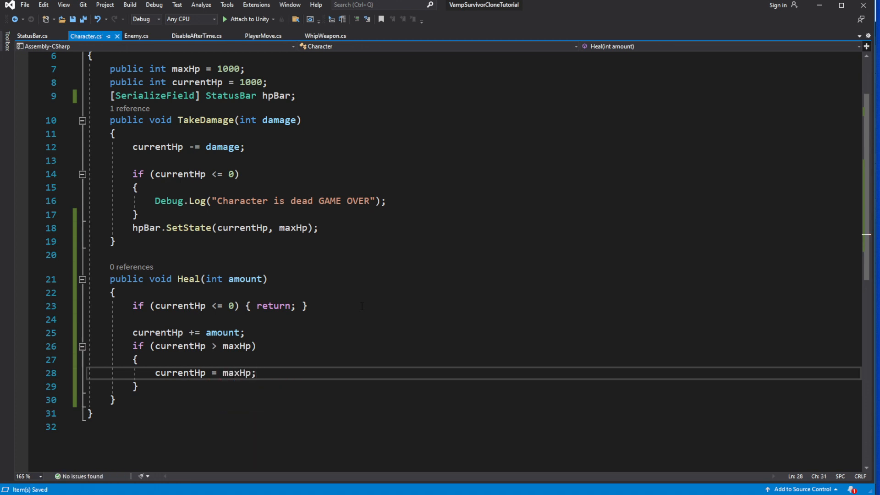
{"action": "left_click", "coordinate": [255, 373]}
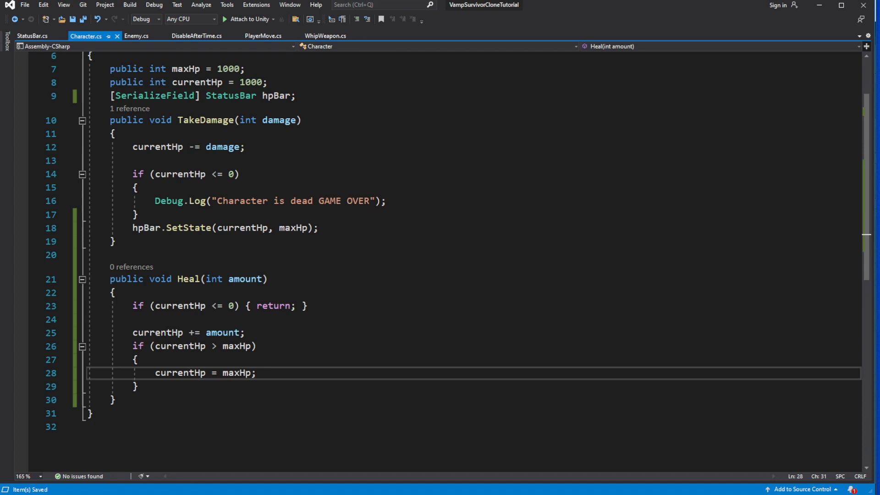
{"action": "left_click", "coordinate": [257, 373]}
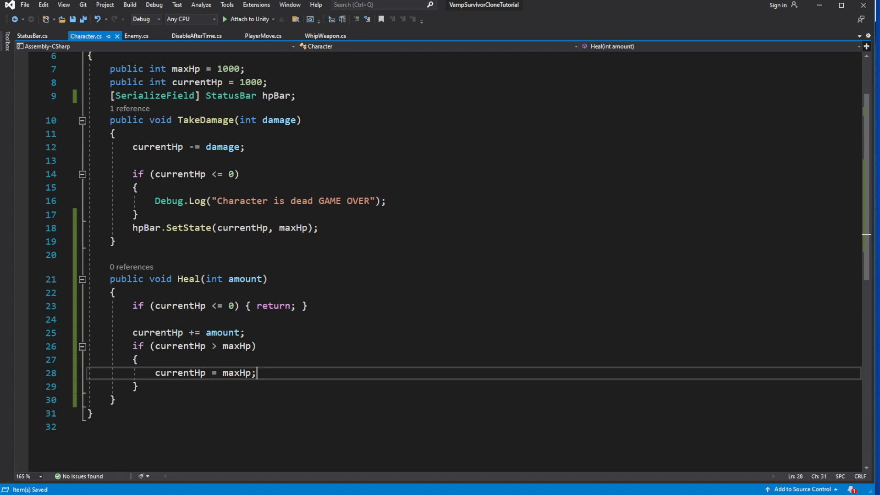